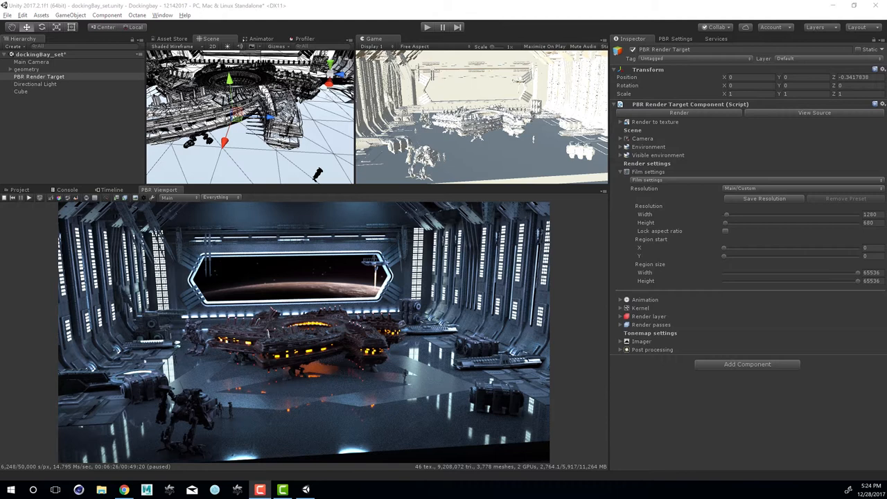
mouse_move(793, 317)
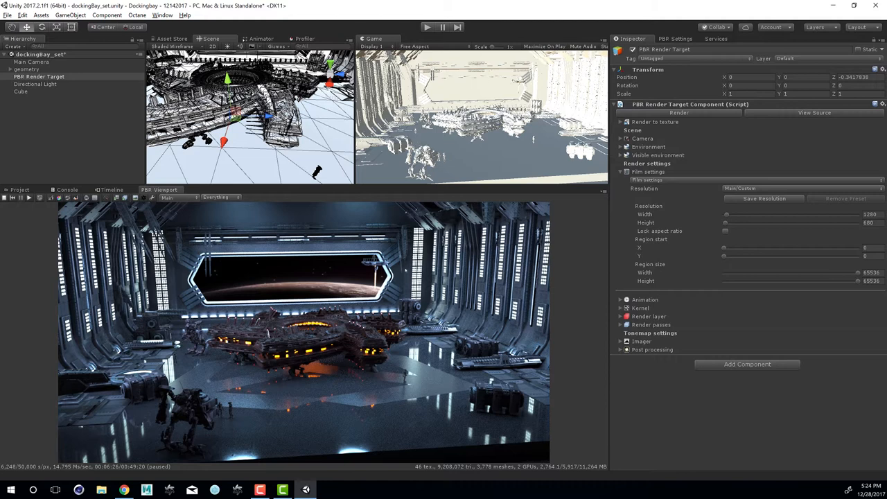
mouse_move(91, 103)
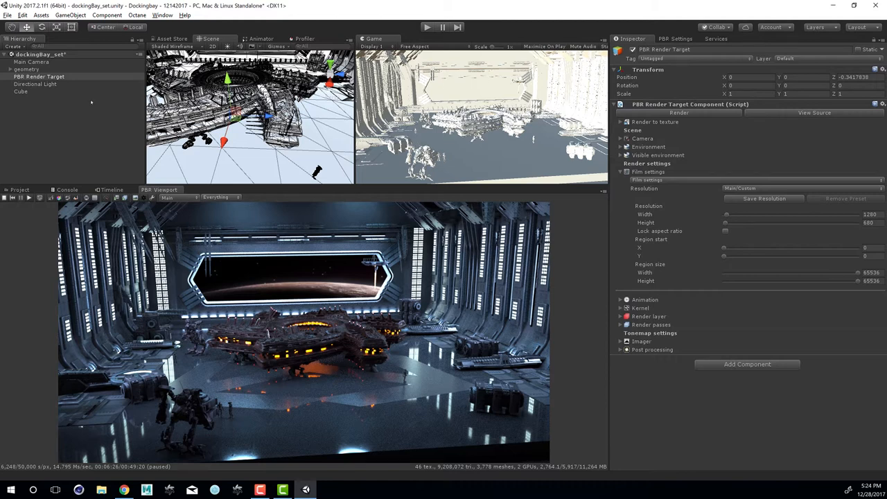
mouse_move(75, 94)
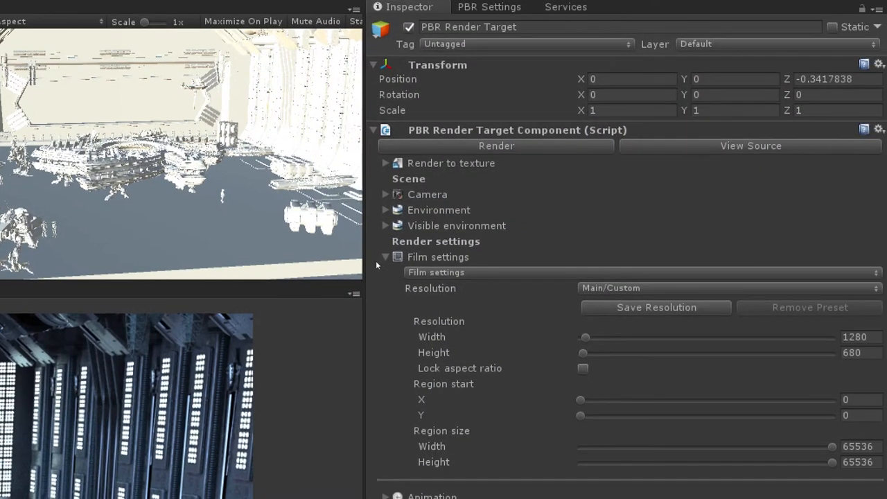
Check the film Width 1280 and Height 680 and enable Lock aspect ratio
left_click(385, 257)
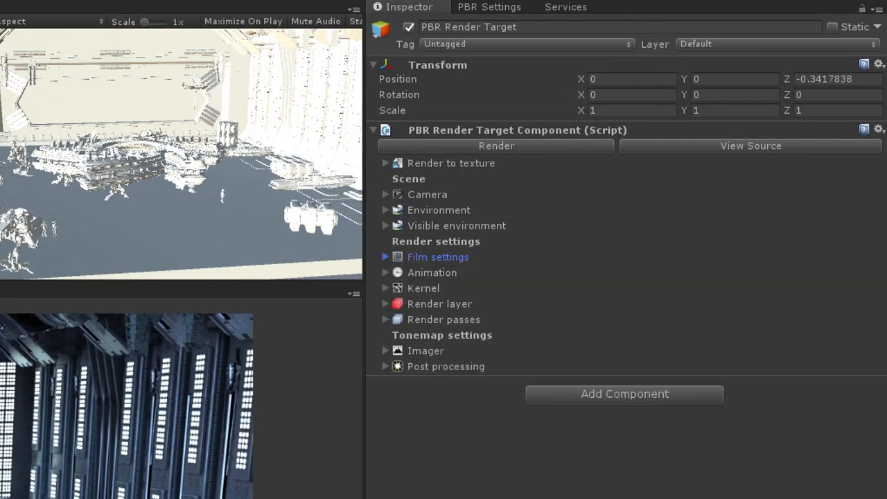
left_click(386, 257)
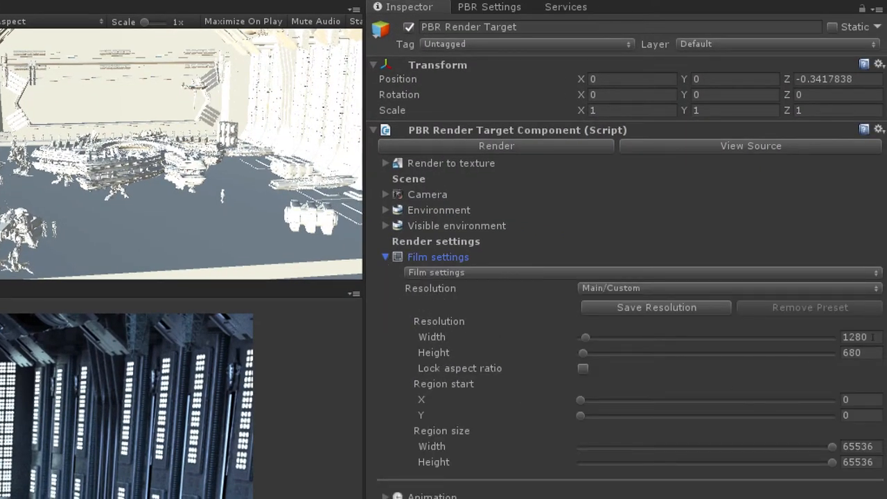
left_click(854, 337)
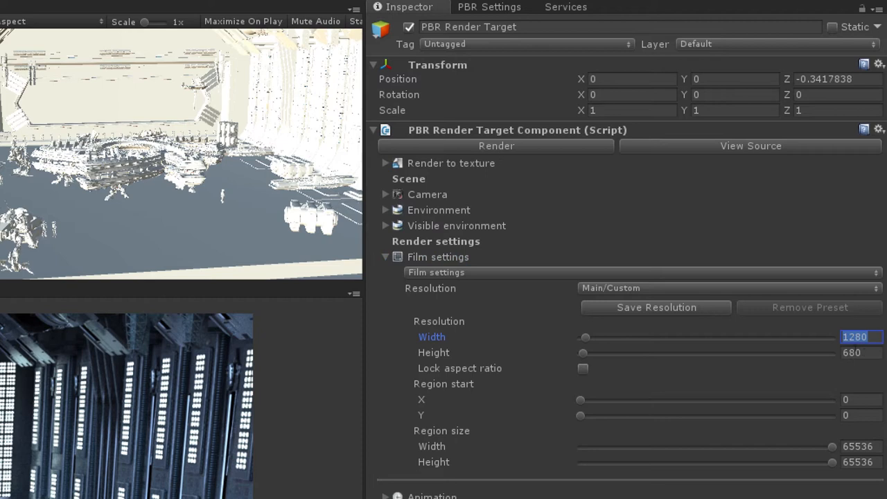
left_click(860, 352)
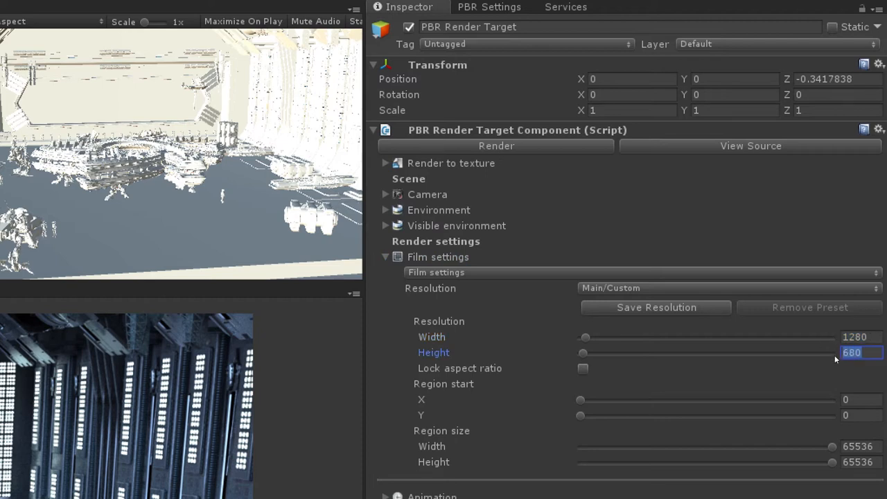
mouse_move(804, 363)
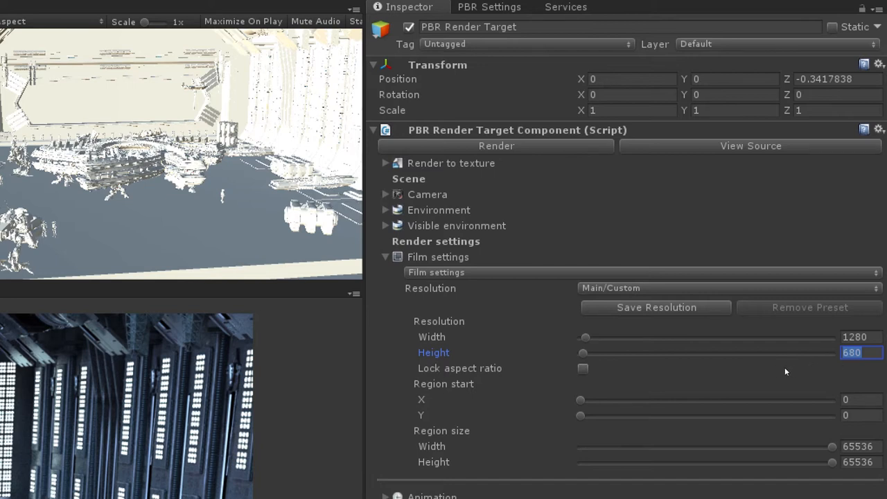
left_click(582, 369)
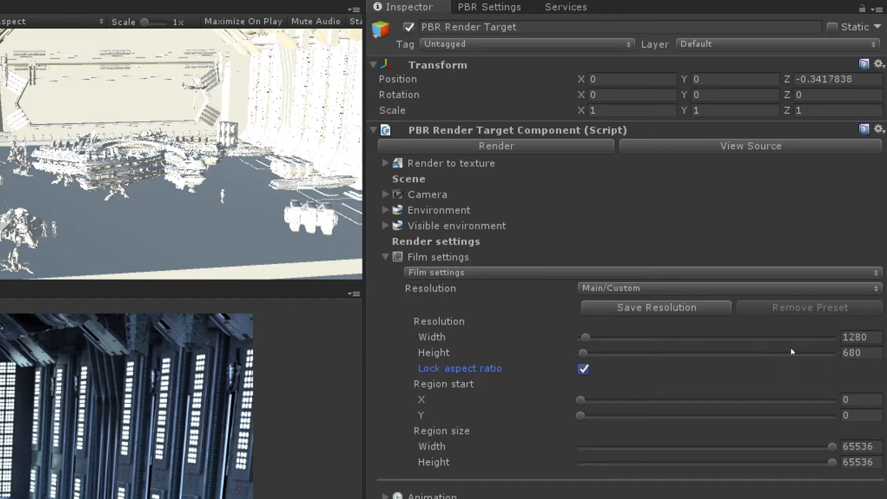
mouse_move(501, 348)
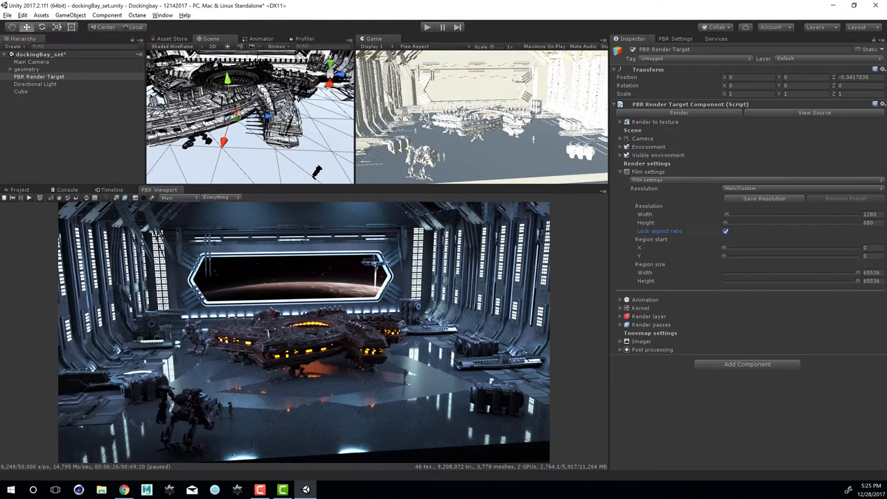
Create a camera via GameObject > Camera and name it robot_CU
left_click(69, 14)
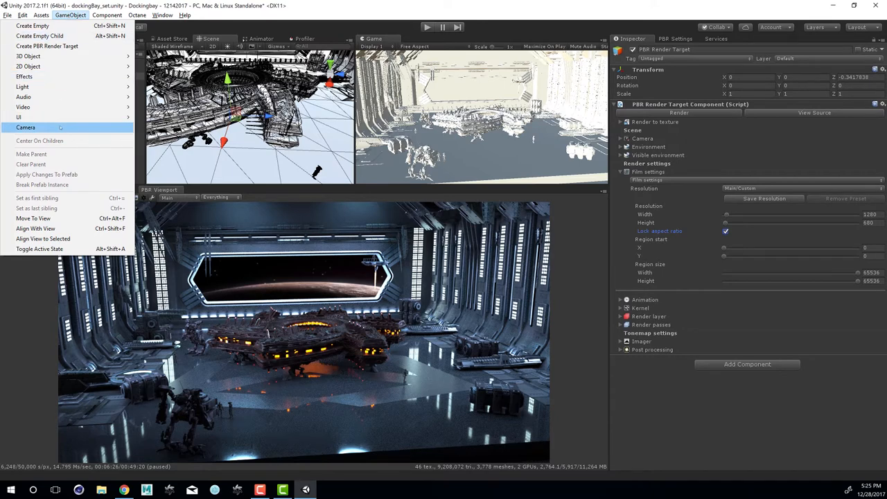
left_click(25, 127)
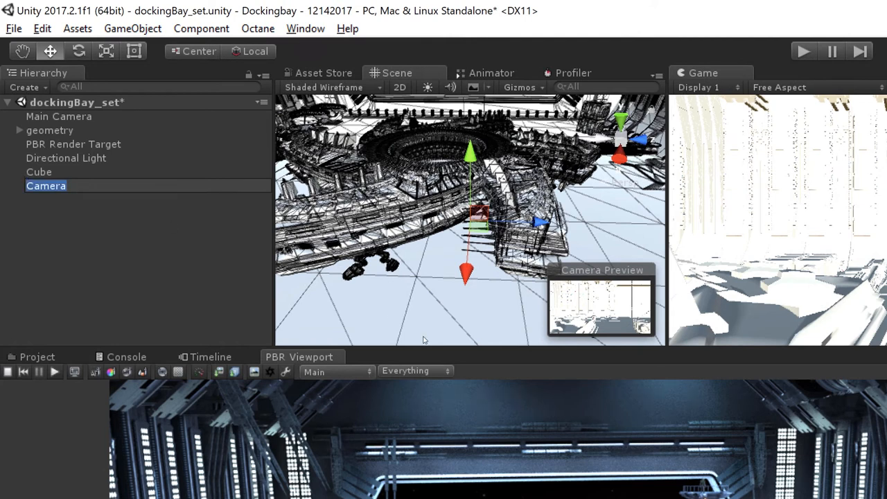
type("robot_CU")
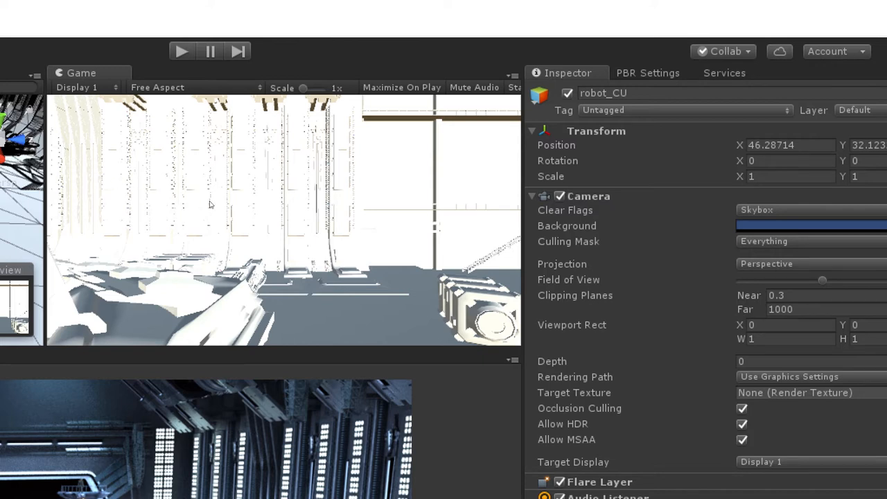
mouse_move(158, 215)
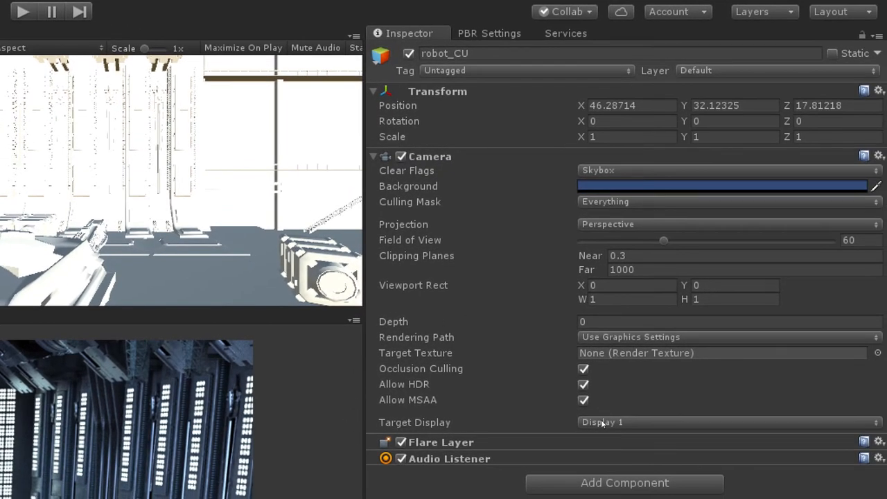
left_click(728, 421)
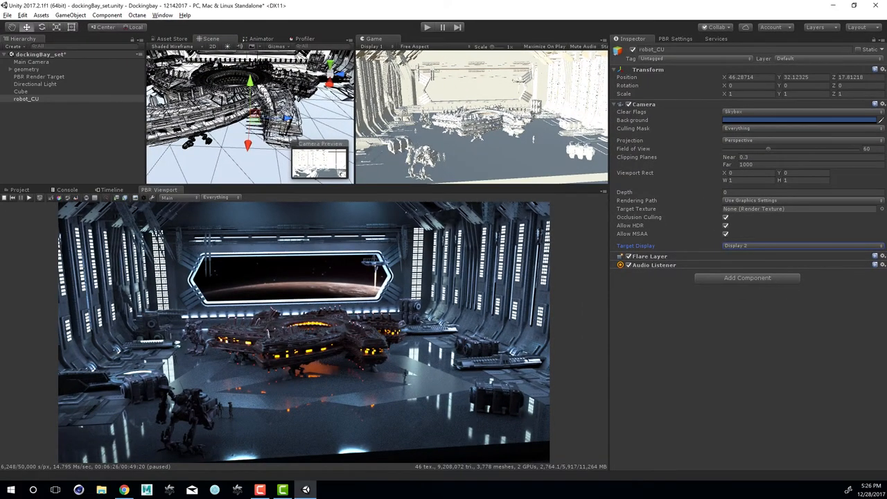
Show Display 2 in the Game view and narrow robot_CU's field of view for the close-up
left_click(377, 47)
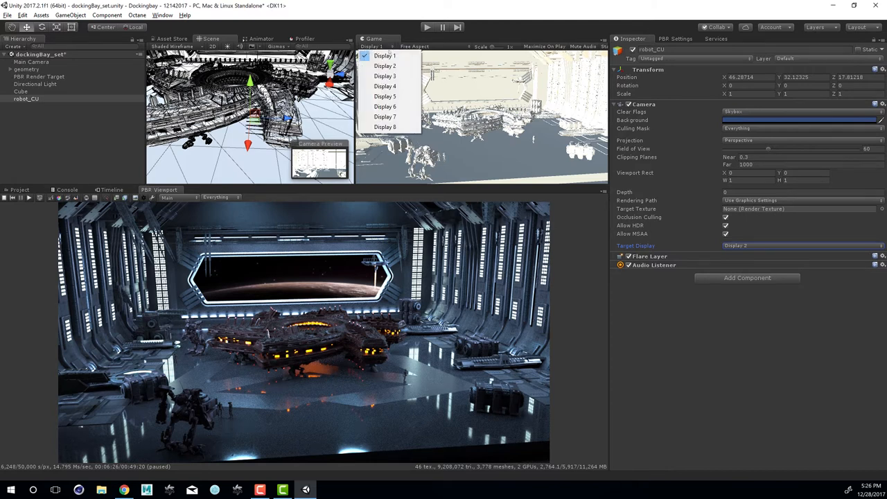
left_click(386, 65)
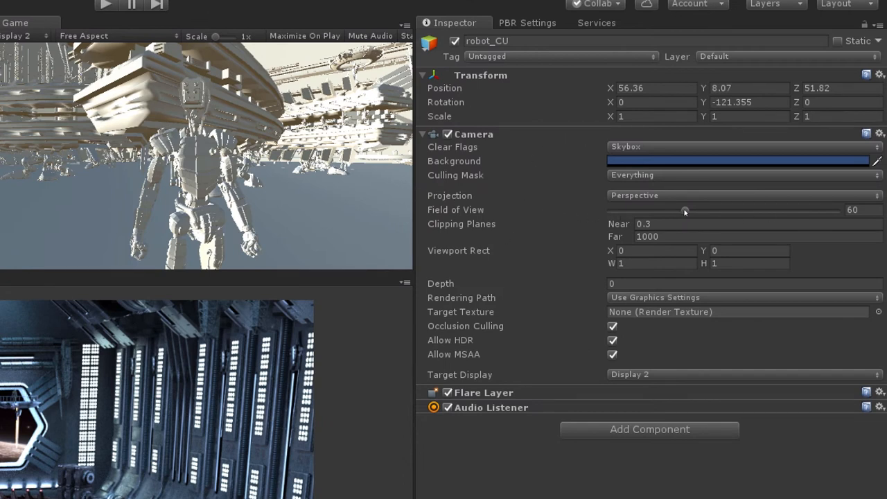
left_click_drag(685, 210, 641, 211)
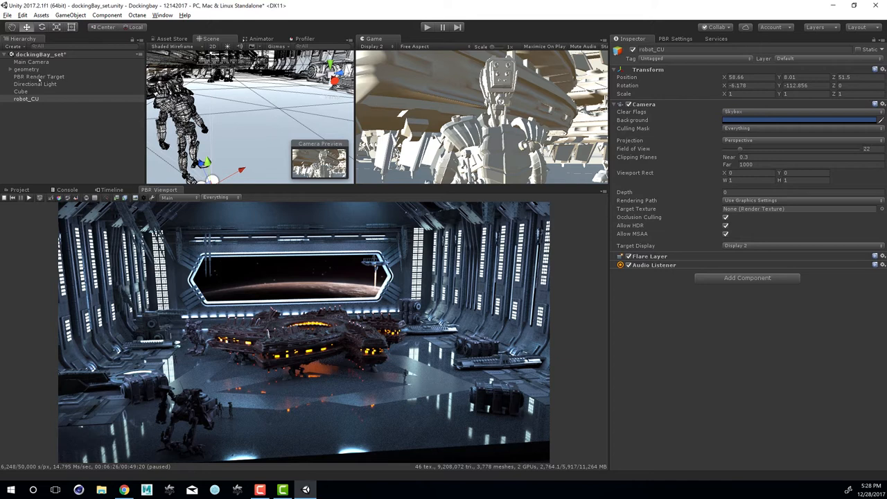
Set the PBR Render Target's custom camera object to robot_CU
left_click(39, 76)
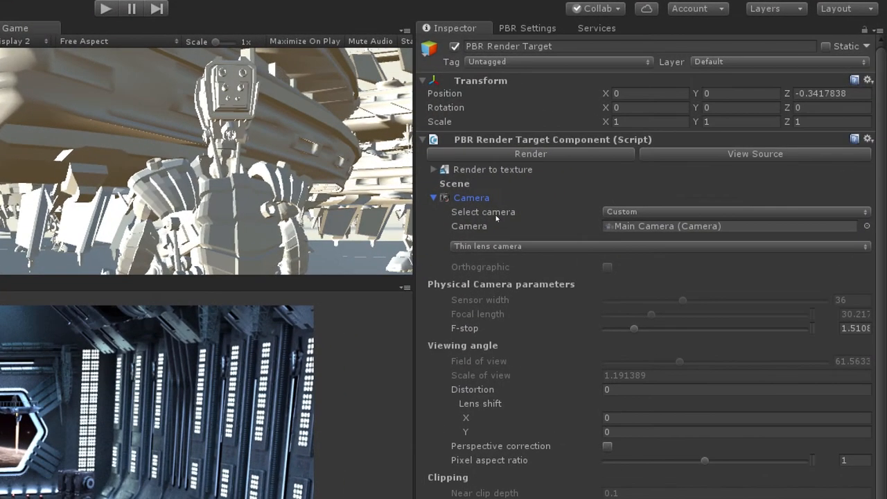
left_click(734, 211)
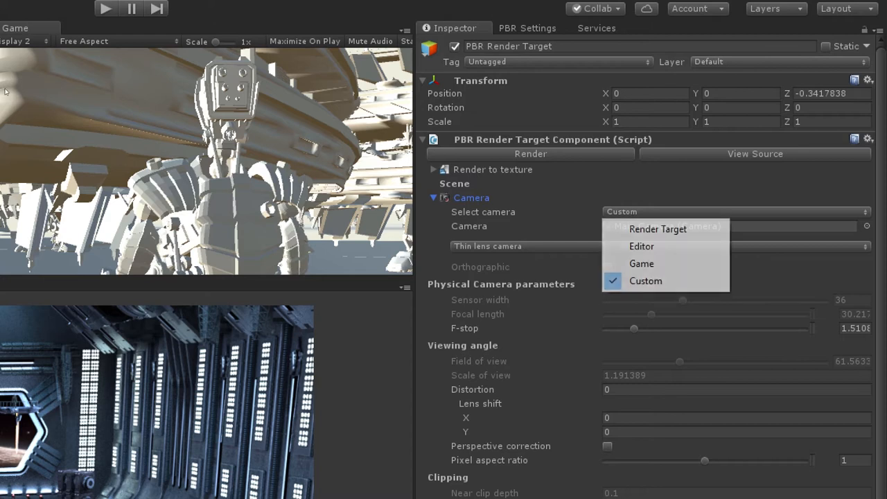
mouse_move(640, 263)
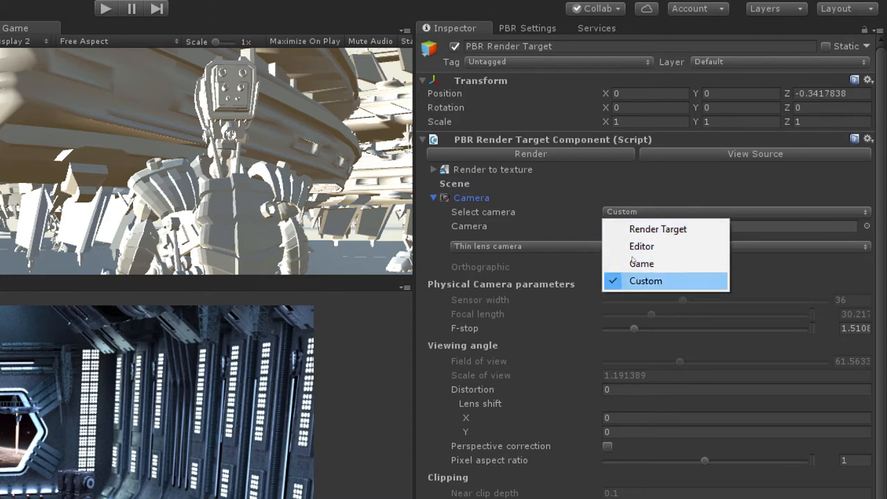
left_click(646, 280)
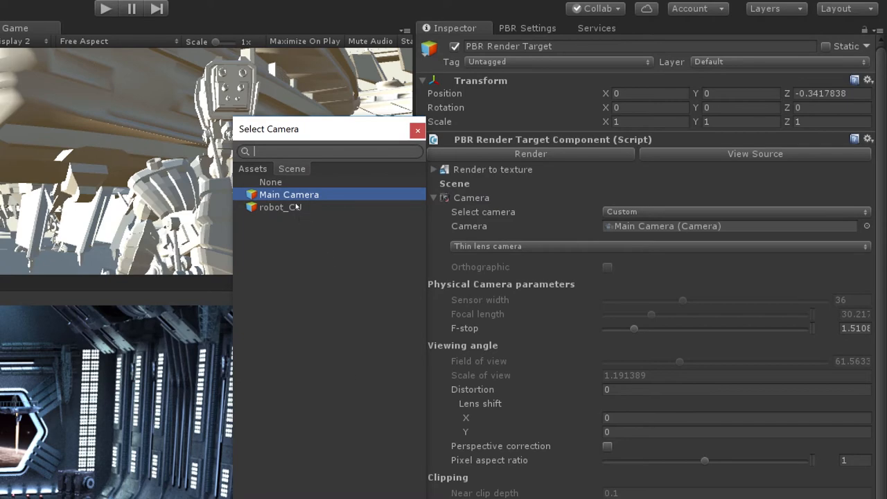
left_click(280, 206)
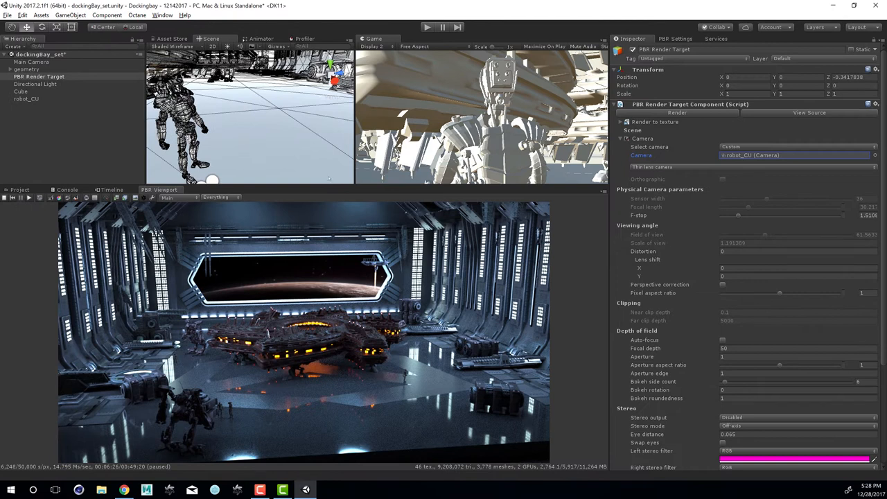
mouse_move(128, 111)
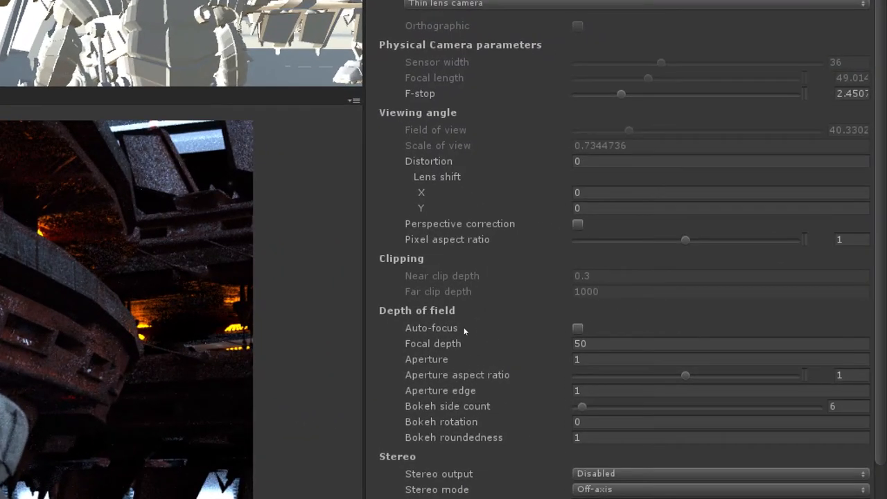
mouse_move(437, 344)
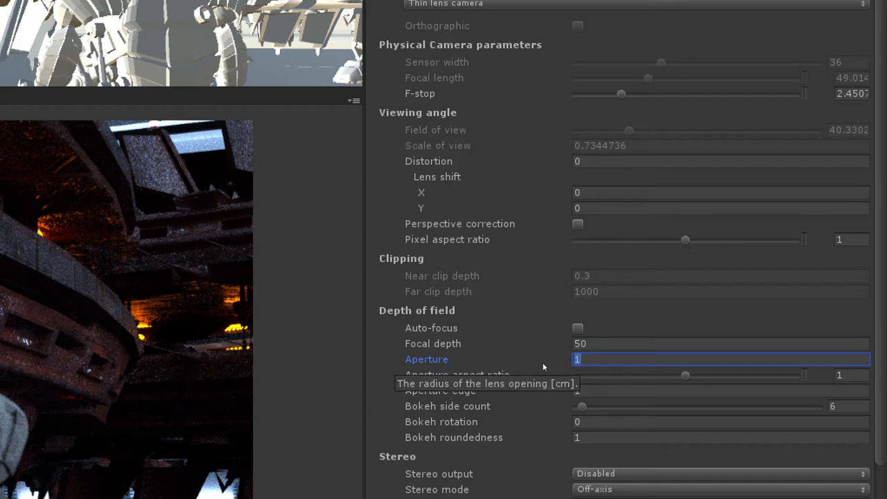
Set the depth-of-field focal depth to 50
type("50")
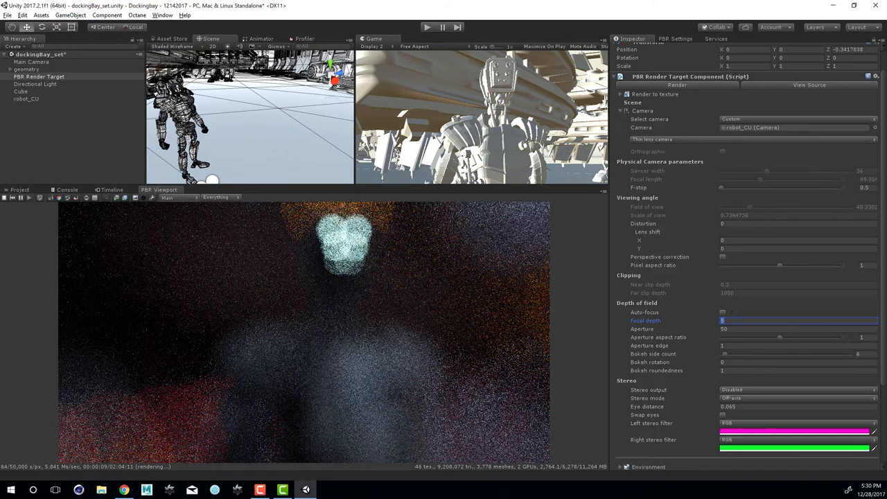
Set the lens aperture to 10 and enable Auto-focus
type("10")
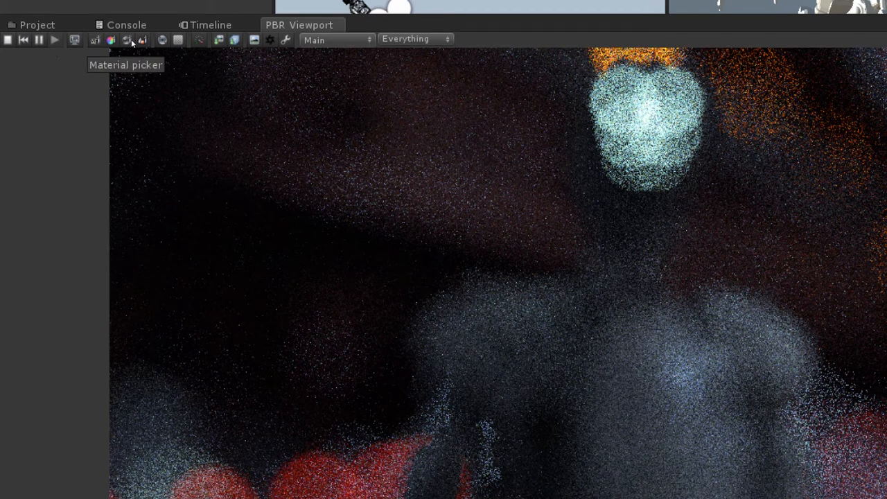
mouse_move(111, 39)
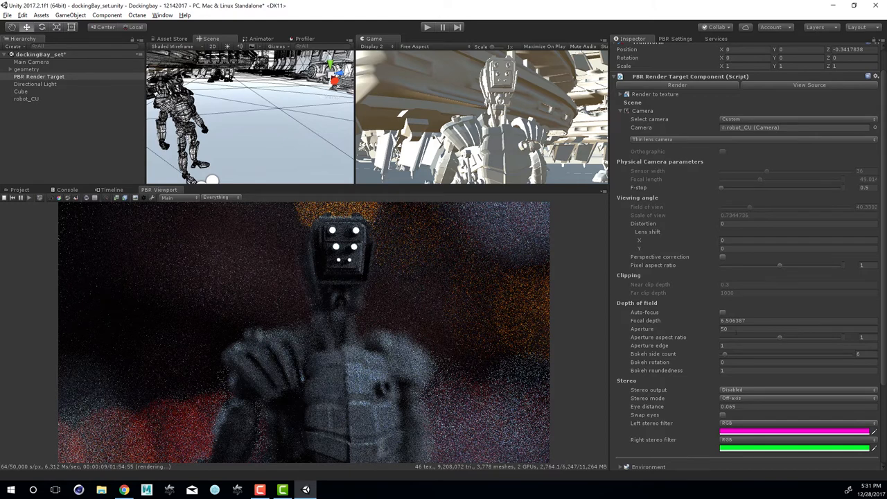
left_click(797, 328)
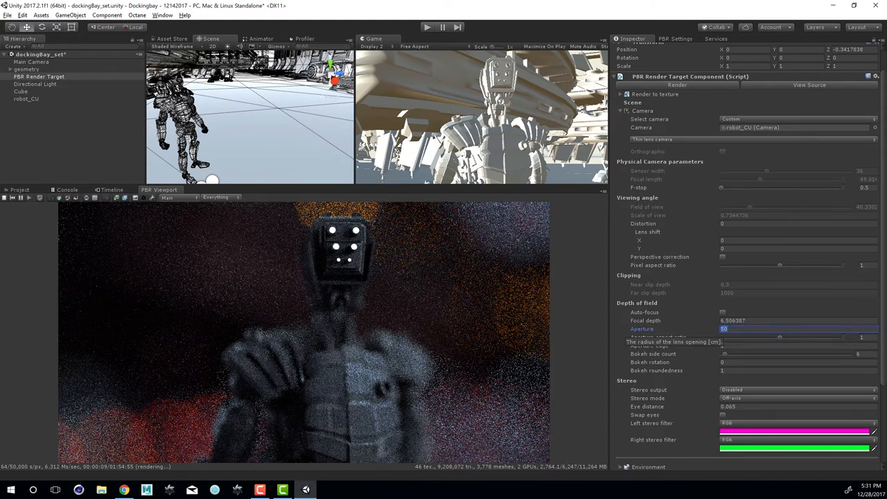
type("10")
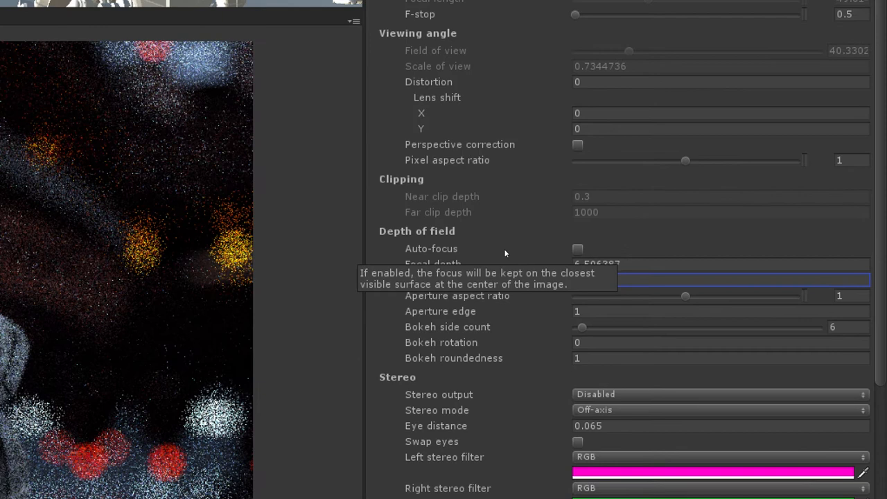
left_click(720, 280)
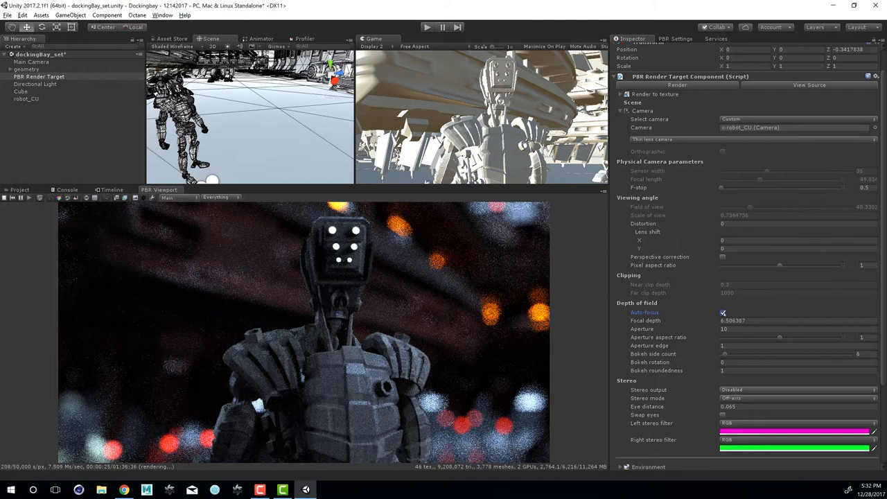
Turn Auto-focus back off in the Depth of field settings
left_click(723, 313)
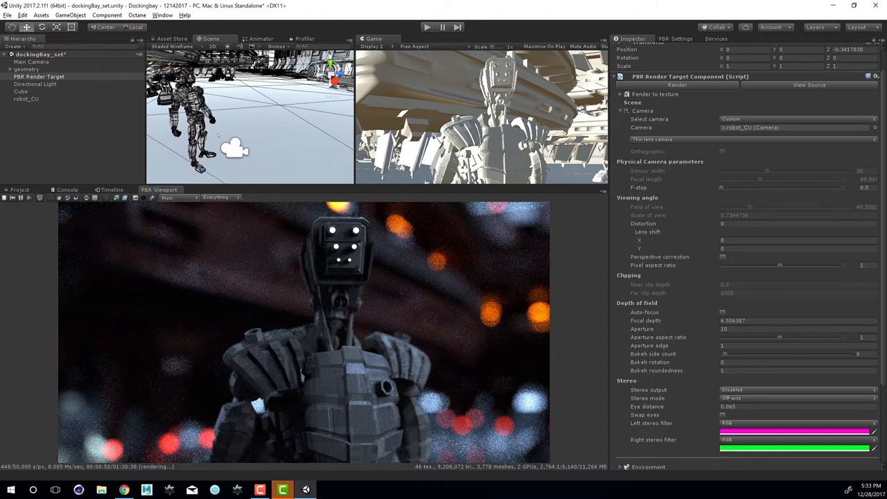
Move robot_CU to a lower angle in the Scene view, then reselect the render target
left_click(39, 76)
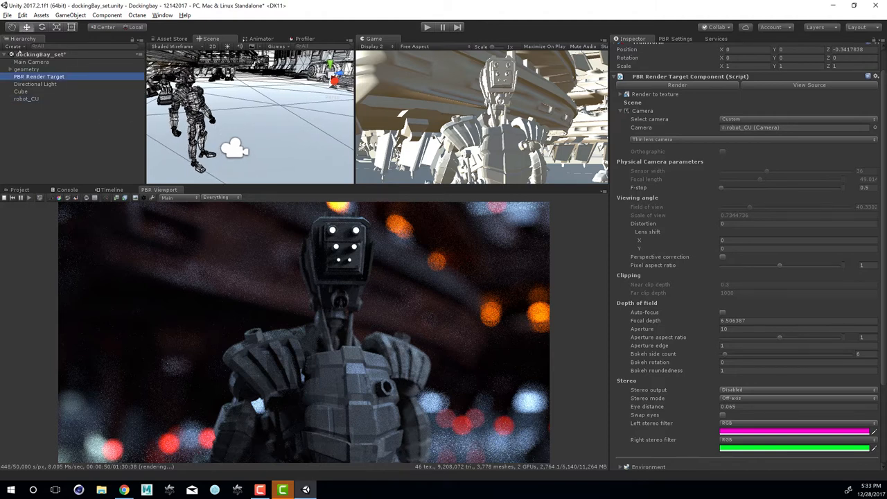
left_click(25, 98)
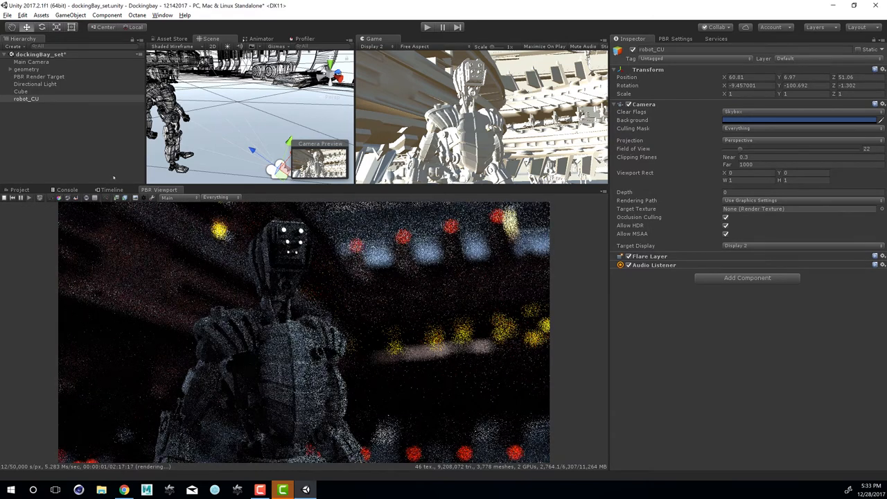
left_click(38, 77)
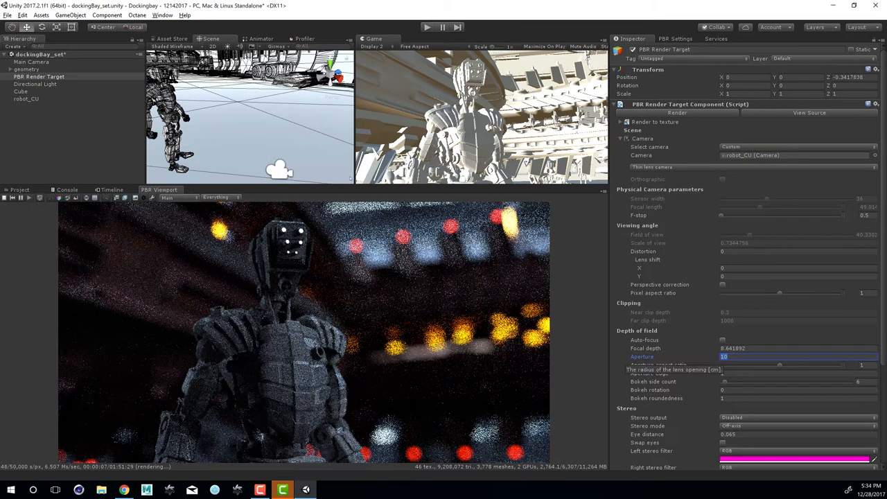
Set the lens aperture to 5
type("5")
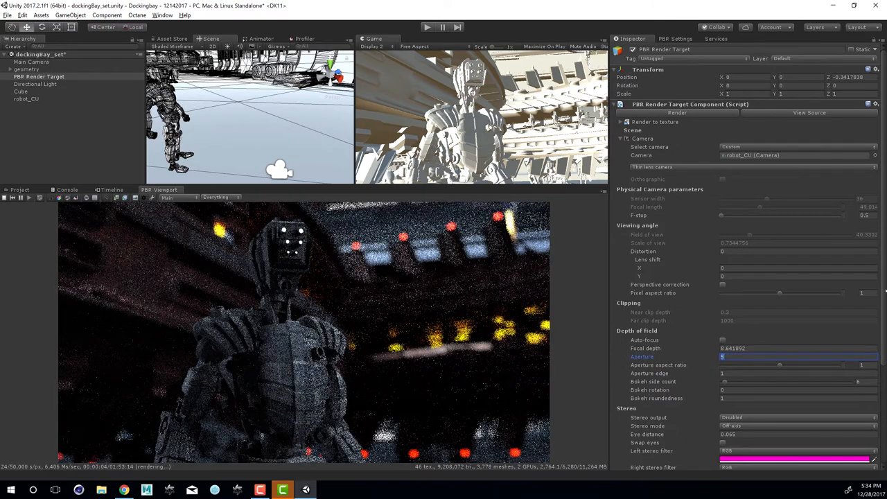
In the Imager settings, set exposure and bring gamma to about 1.76
scroll("down", 3)
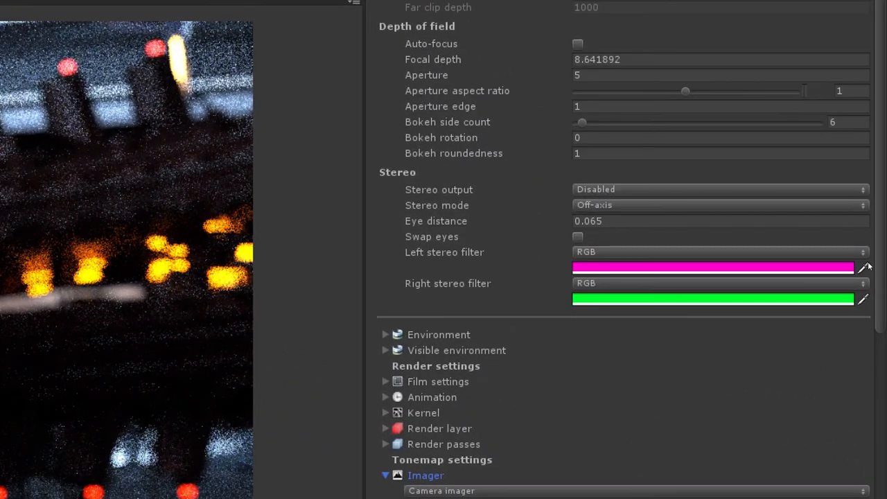
scroll("down", 3)
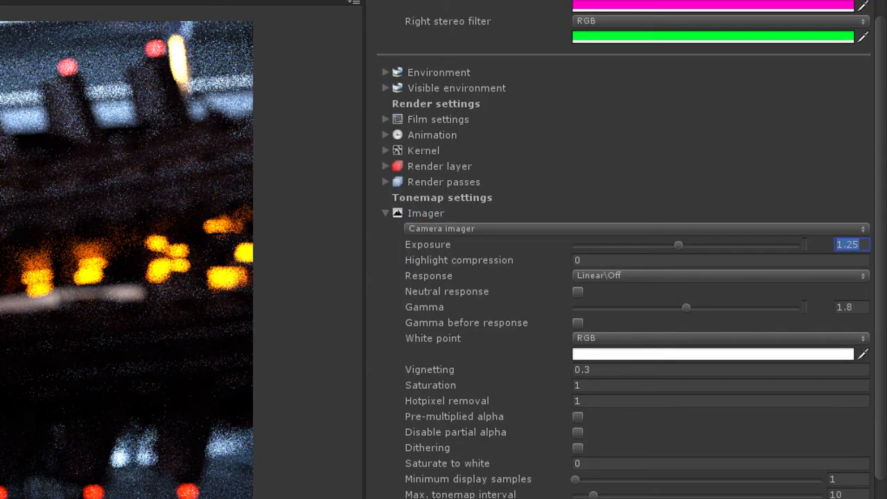
type("1")
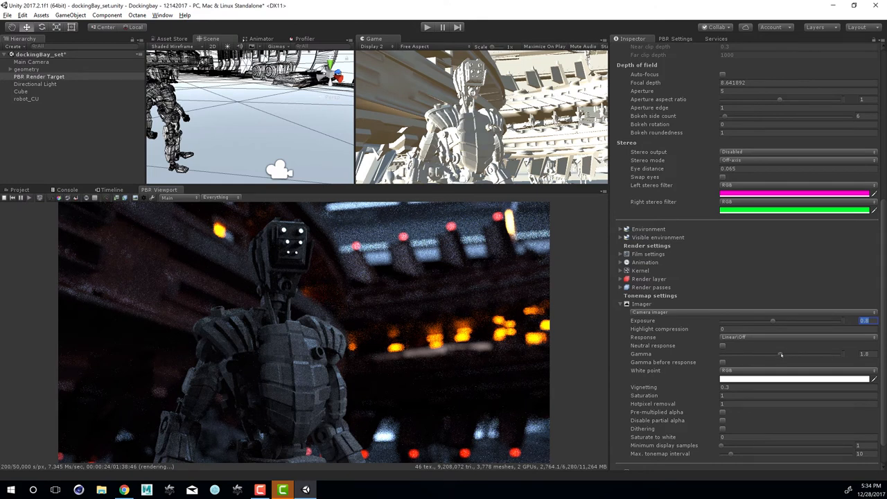
left_click_drag(781, 353, 776, 353)
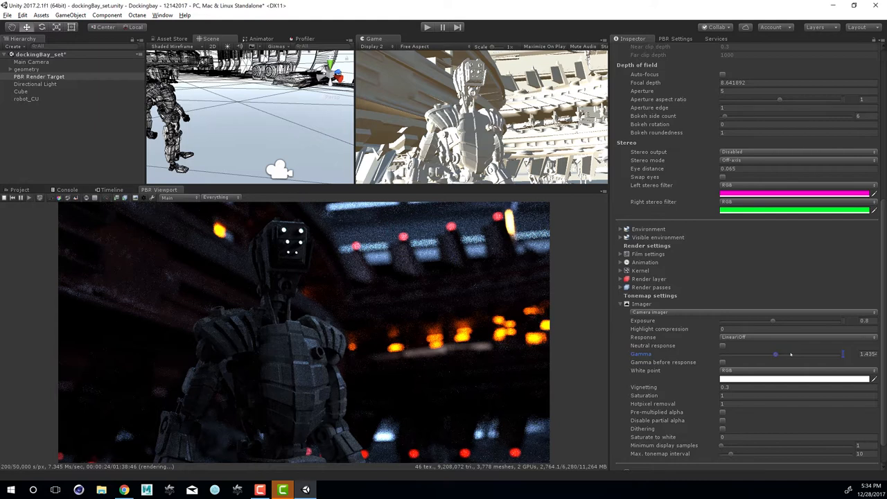
left_click_drag(776, 354, 783, 353)
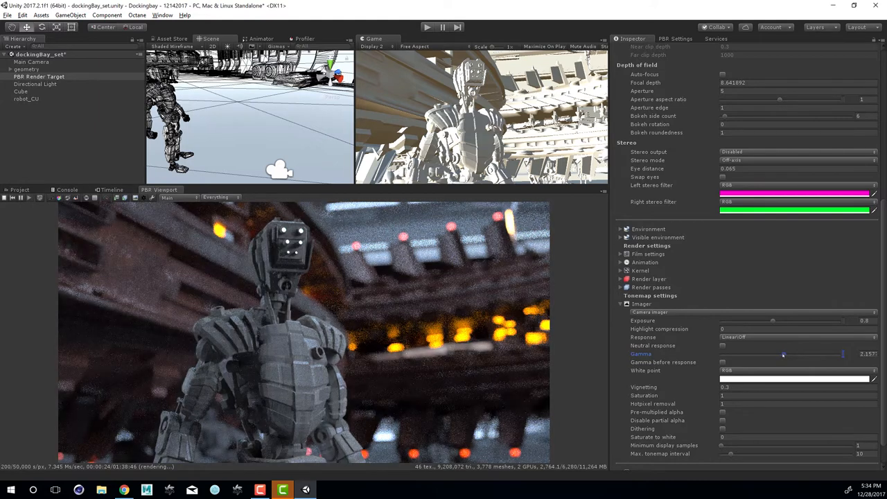
left_click_drag(842, 354, 782, 353)
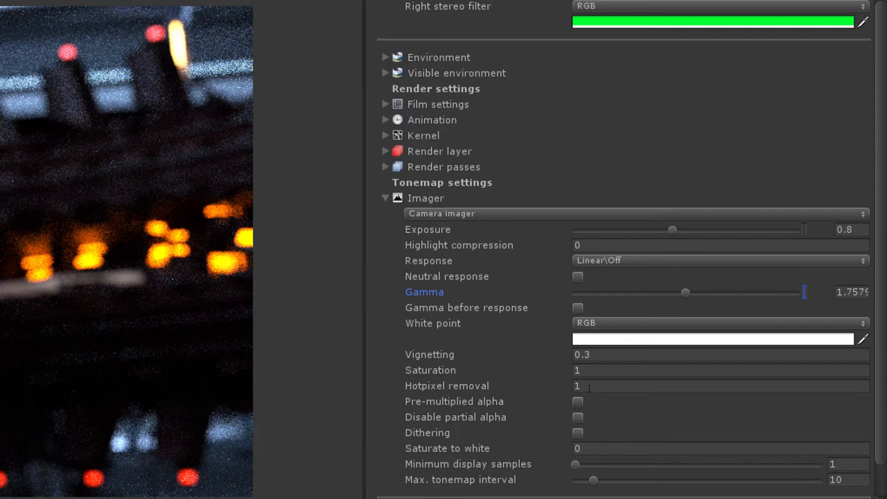
Set hot pixel removal to 0.4
left_click(720, 385)
type("0.25")
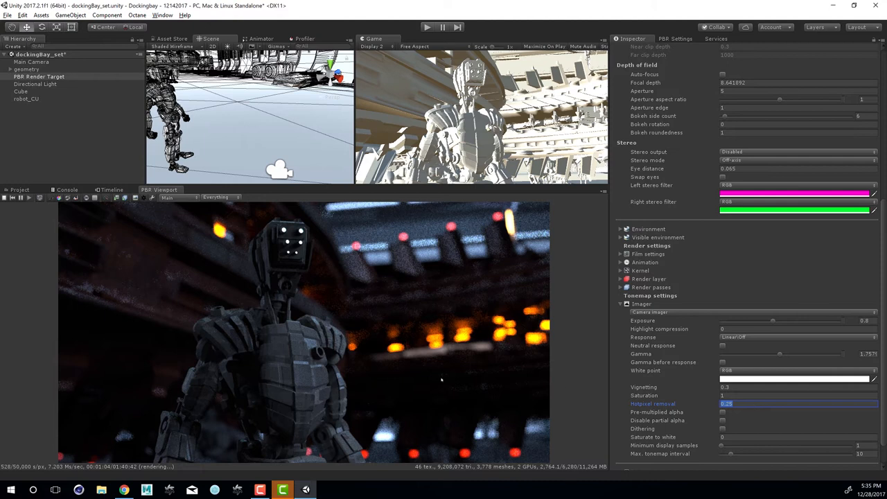
mouse_move(205, 255)
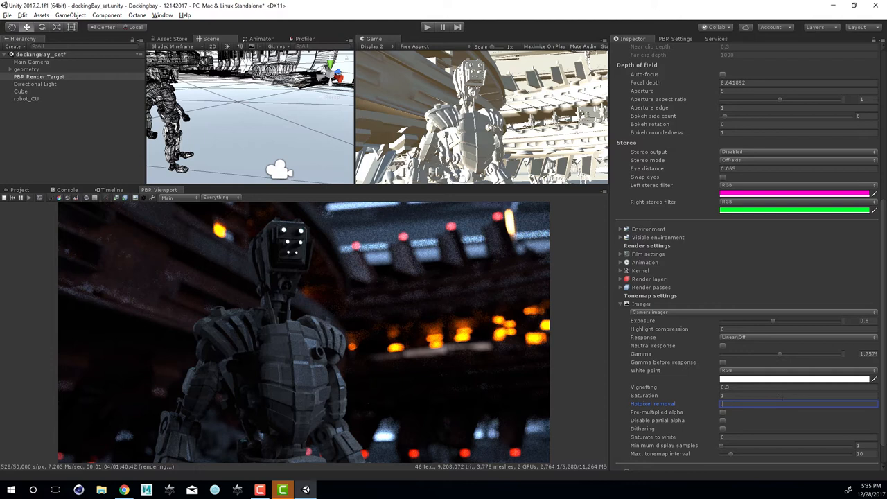
type("0.4")
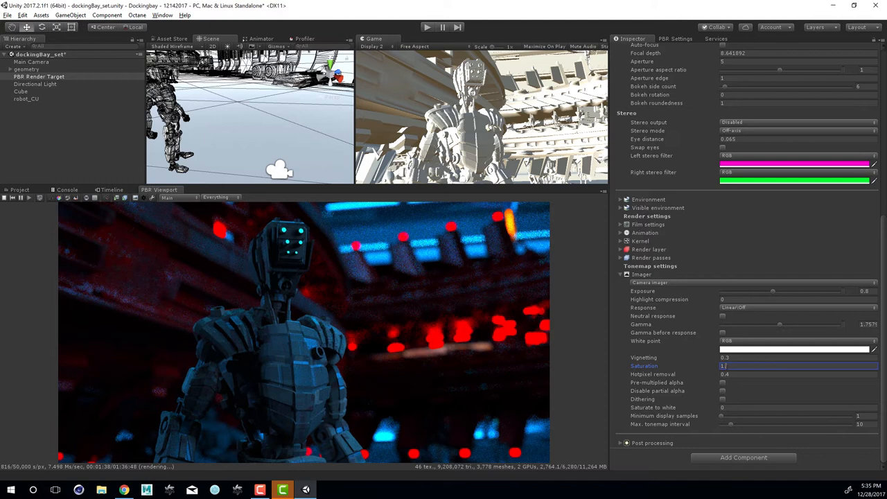
Enter 1.5 for the imager Saturation value
type("1.5")
left_click(798, 357)
type("0.5")
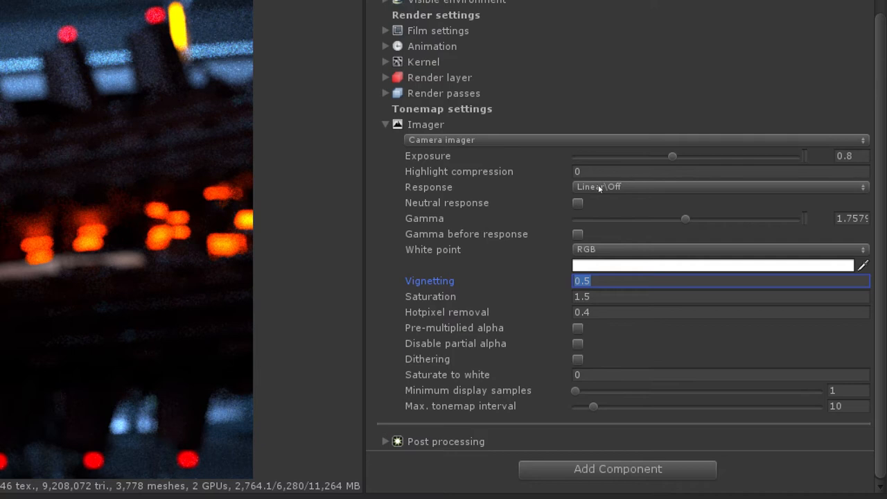
mouse_move(600, 188)
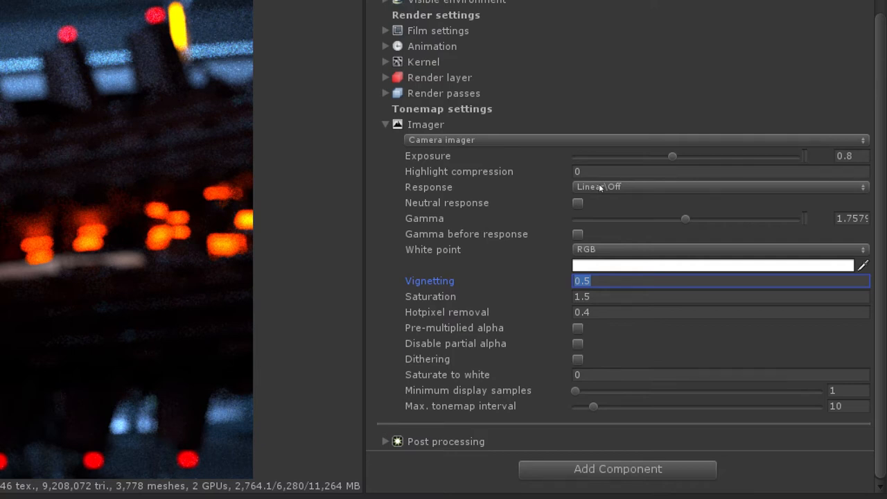
Set the imager Response curve to the Kodak Portra 100TCD film preset
left_click(718, 186)
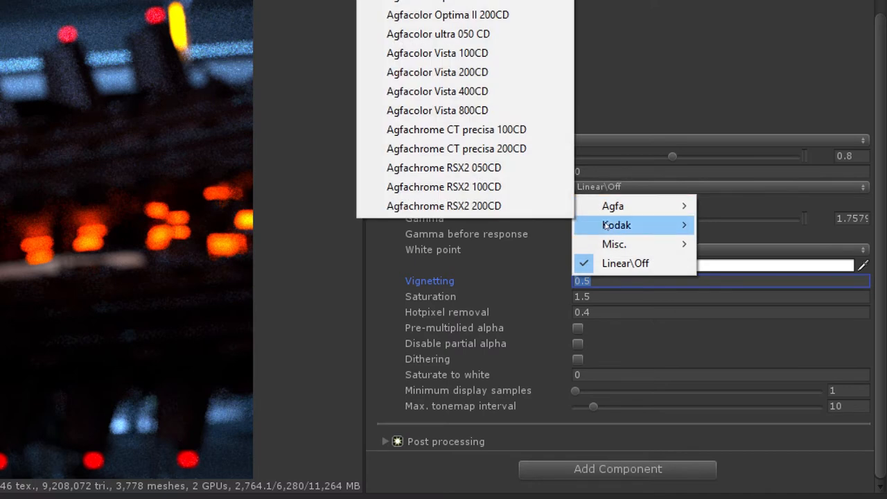
mouse_move(613, 244)
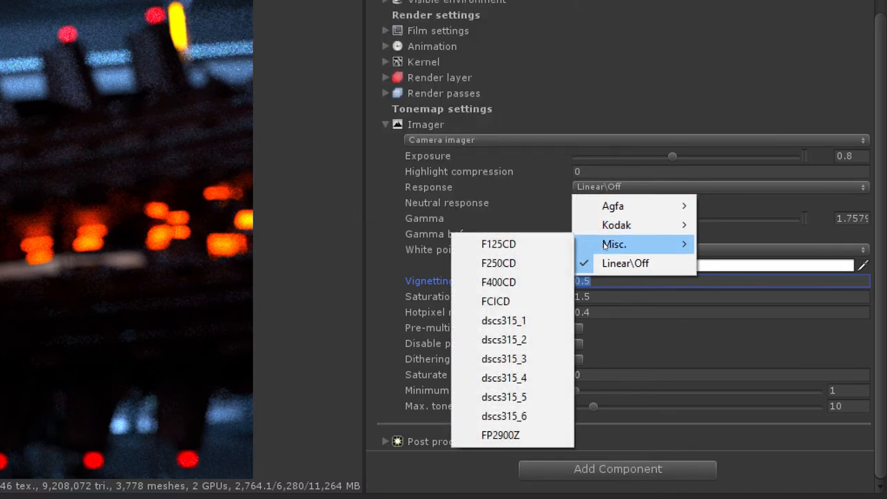
mouse_move(612, 205)
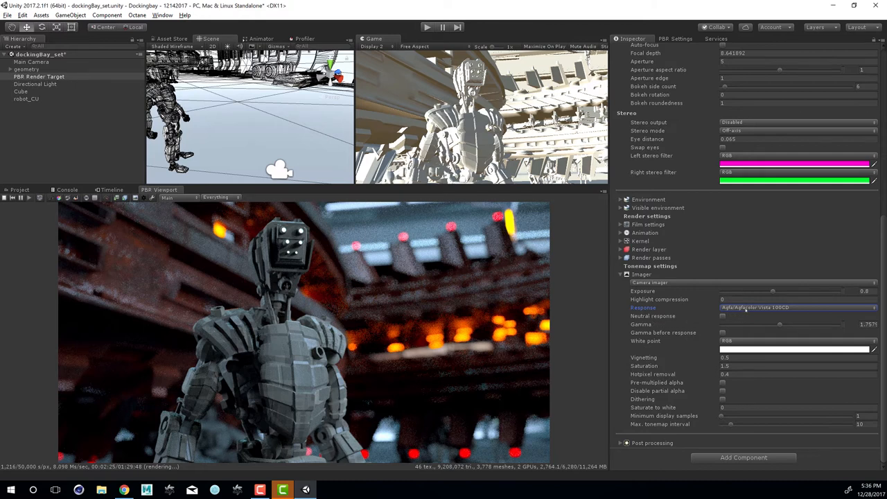
left_click(797, 307)
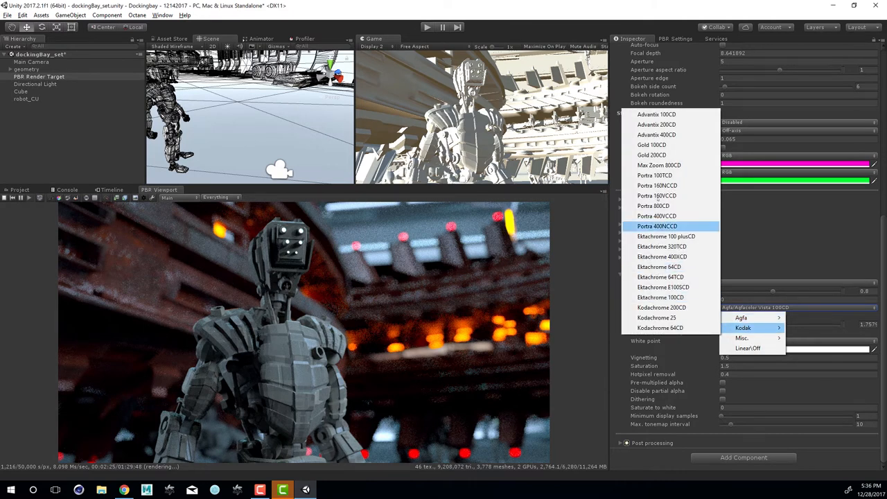
left_click(657, 236)
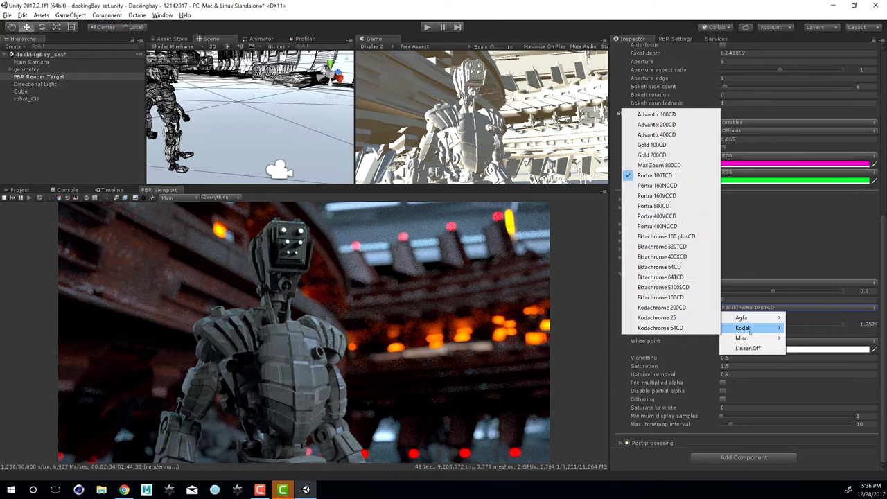
left_click(655, 317)
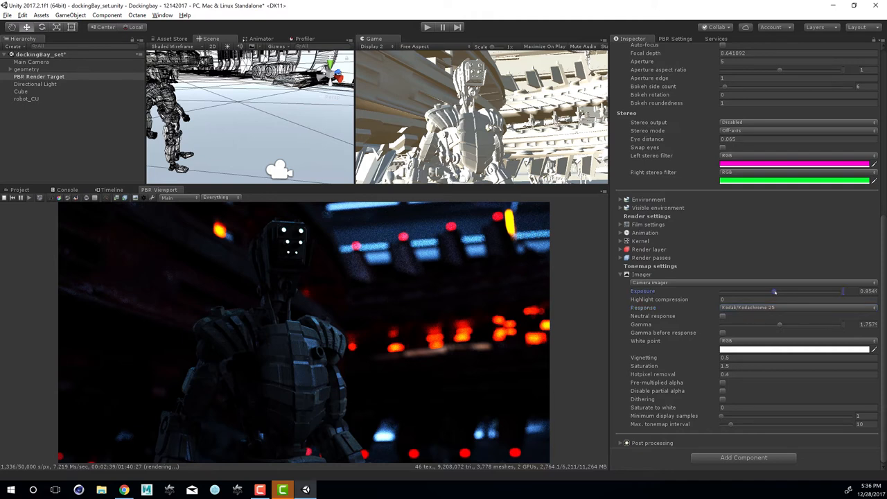
Raise the imager Exposure to around 2.5 to brighten the Portra-toned render
left_click_drag(774, 291, 782, 291)
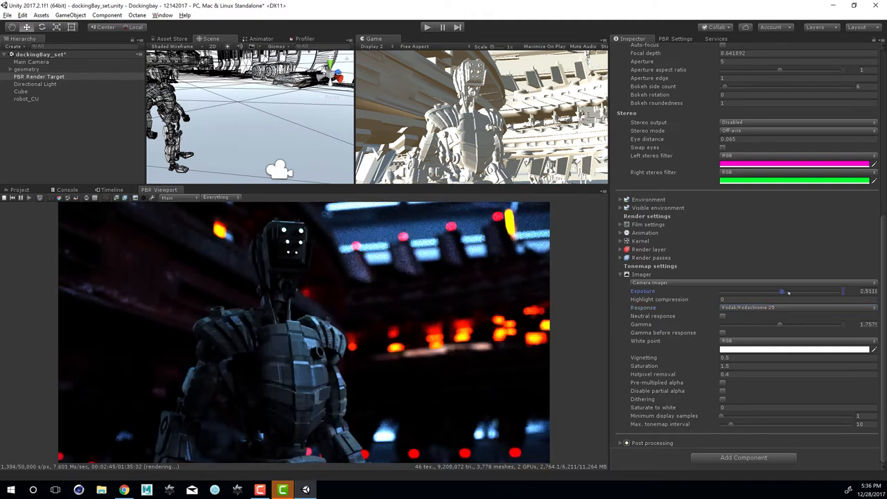
left_click_drag(783, 291, 801, 291)
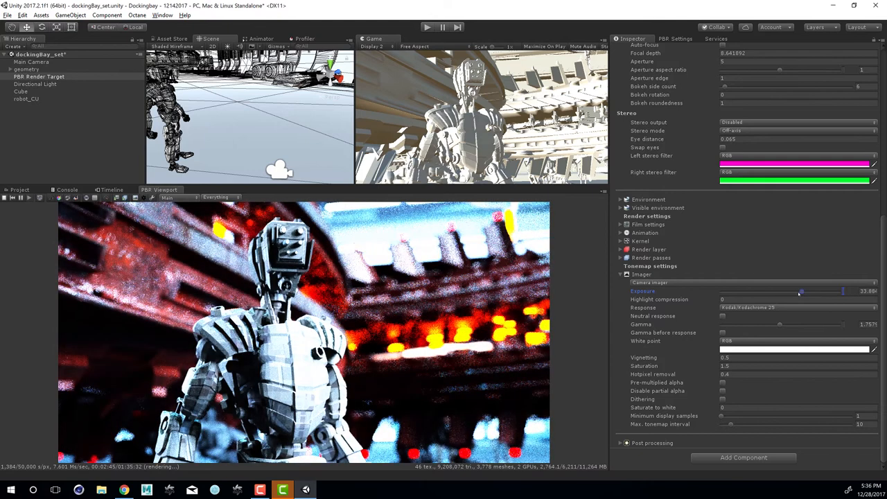
left_click_drag(801, 291, 785, 291)
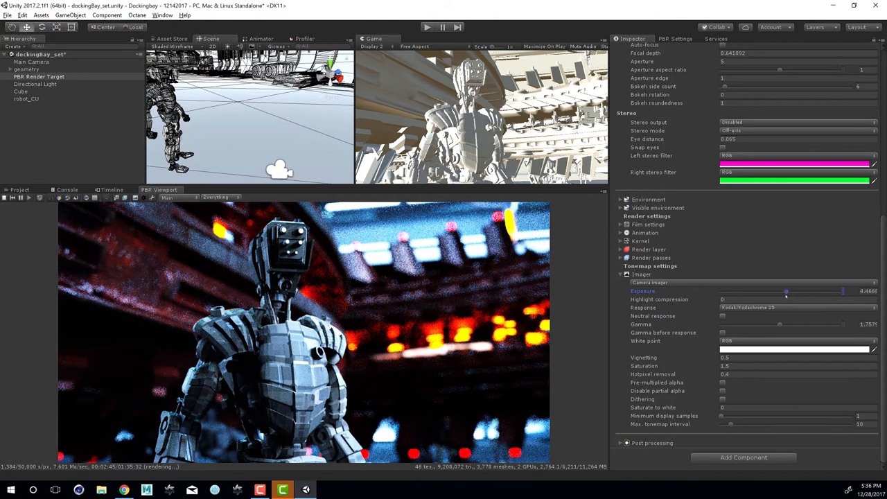
left_click_drag(787, 291, 774, 291)
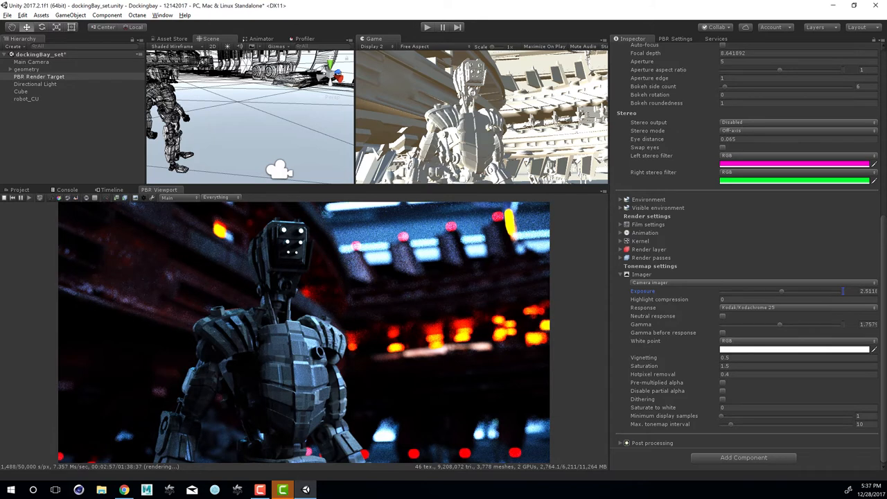
mouse_move(742, 366)
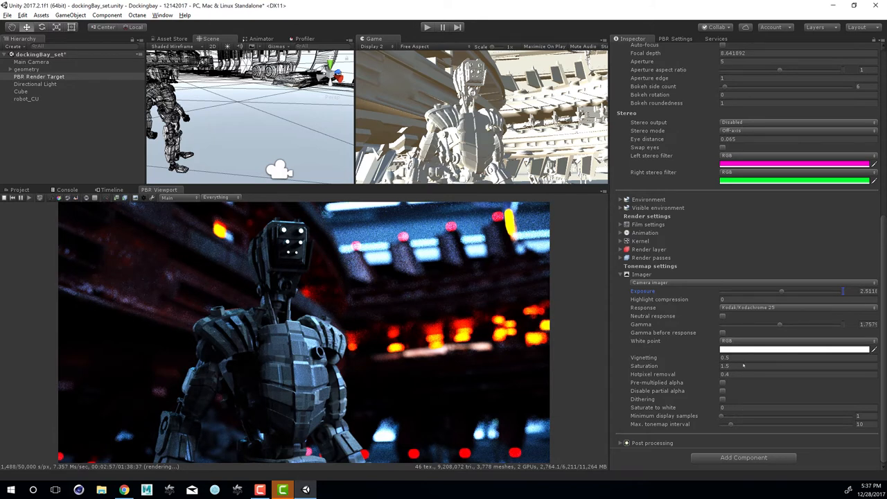
mouse_move(743, 366)
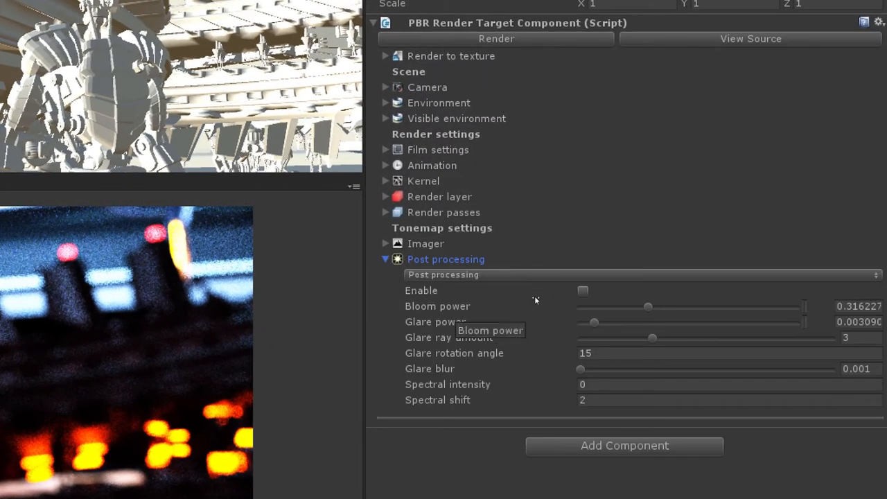
Enable post processing and raise Bloom power to about 36
left_click(582, 291)
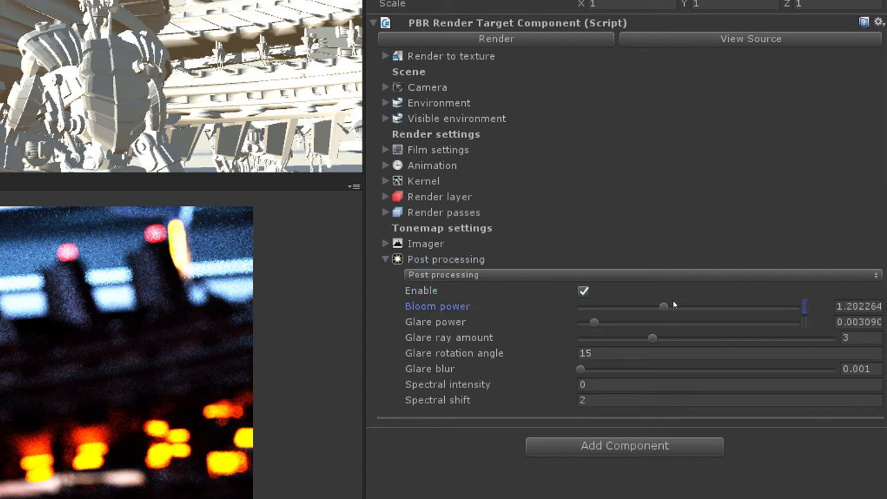
left_click_drag(662, 306, 707, 306)
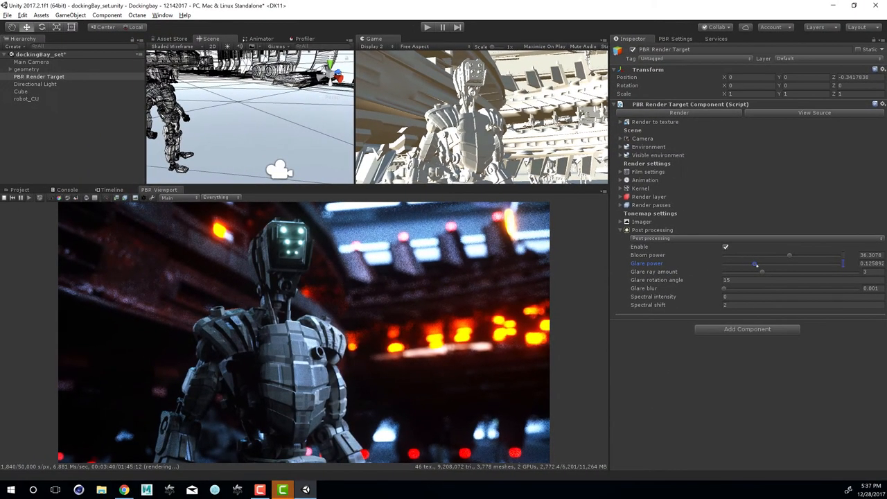
Push Glare power high, then bring it back down to a faint ~0.14
left_click_drag(756, 265, 768, 264)
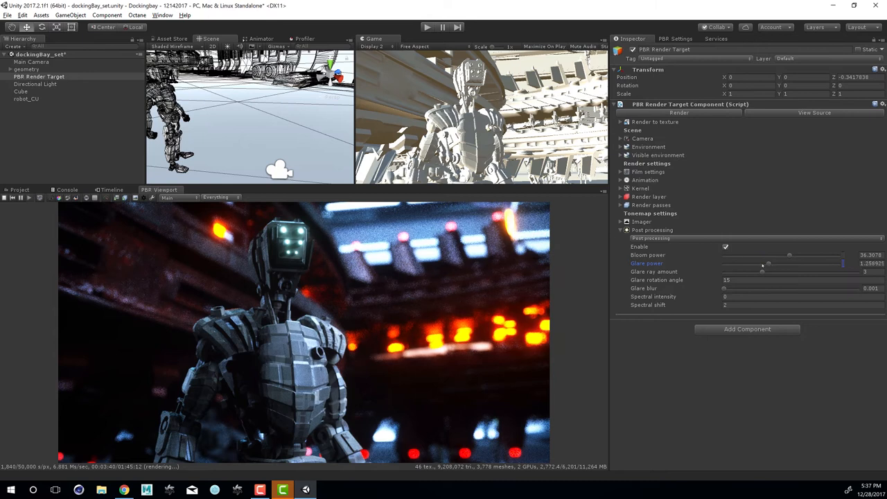
left_click_drag(768, 263, 762, 263)
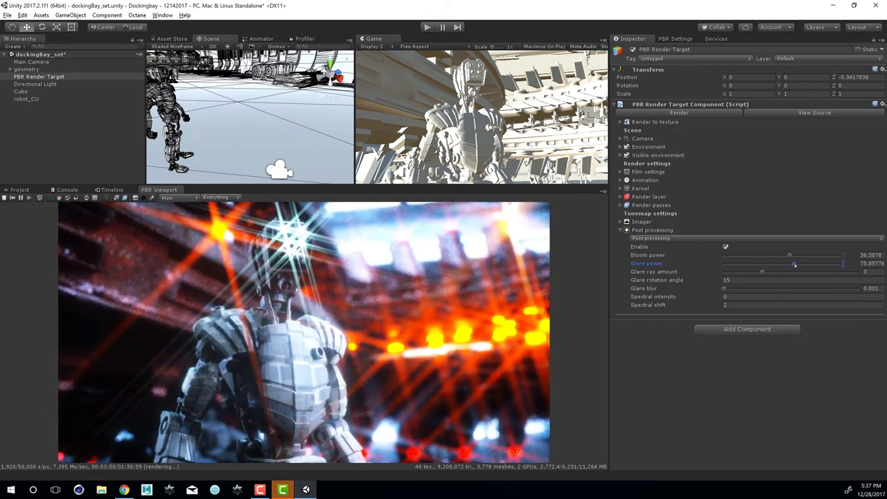
left_click_drag(796, 264, 787, 263)
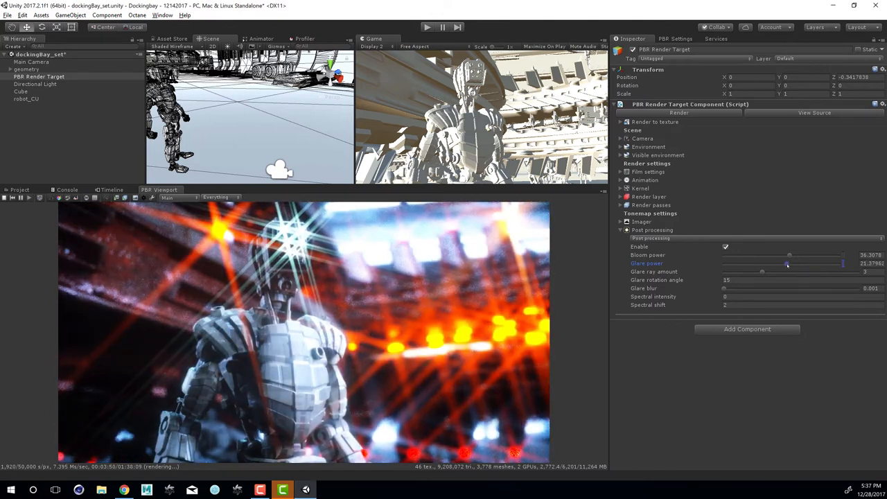
left_click_drag(787, 263, 779, 263)
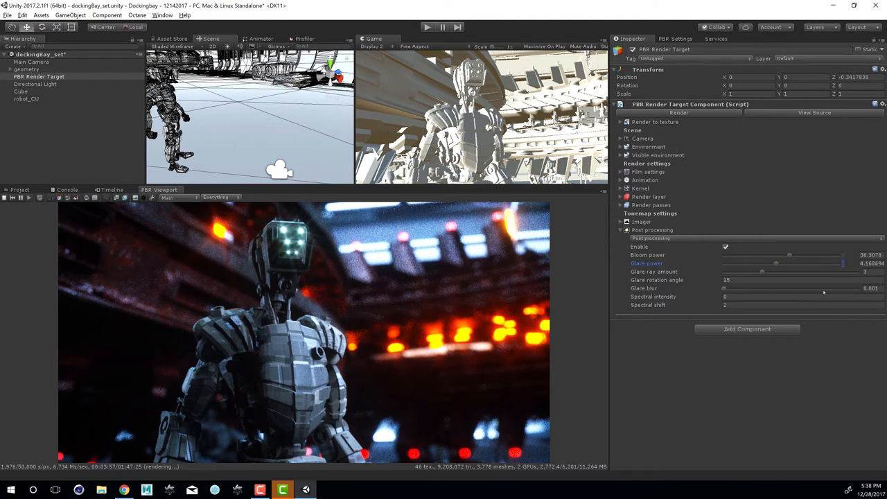
mouse_move(764, 272)
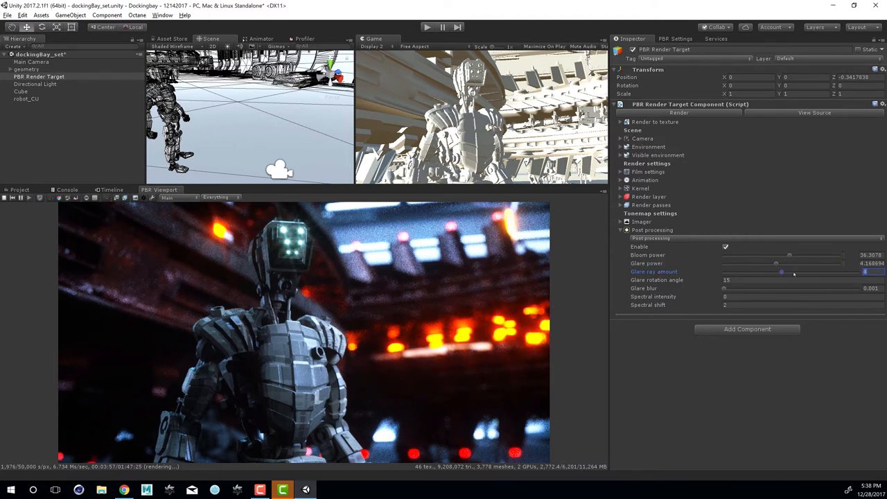
Adjust the glare ray amount and set Glare rotation angle to 0
left_click_drag(793, 272, 818, 272)
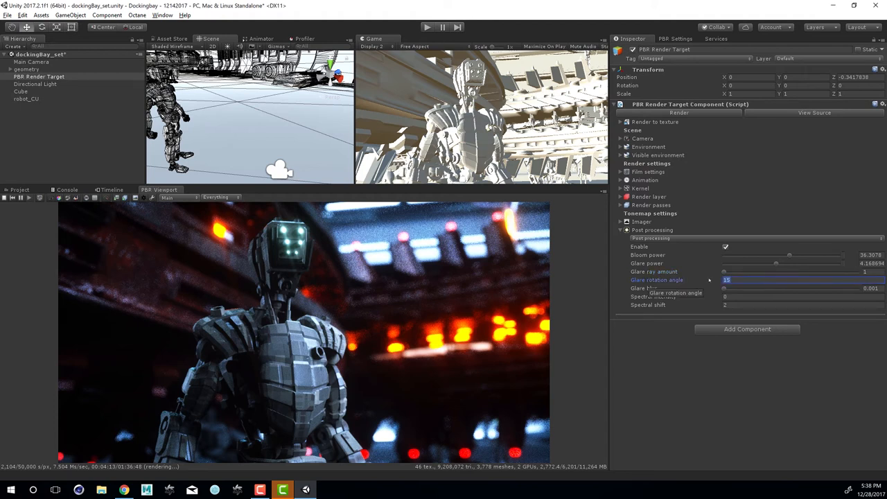
type("0")
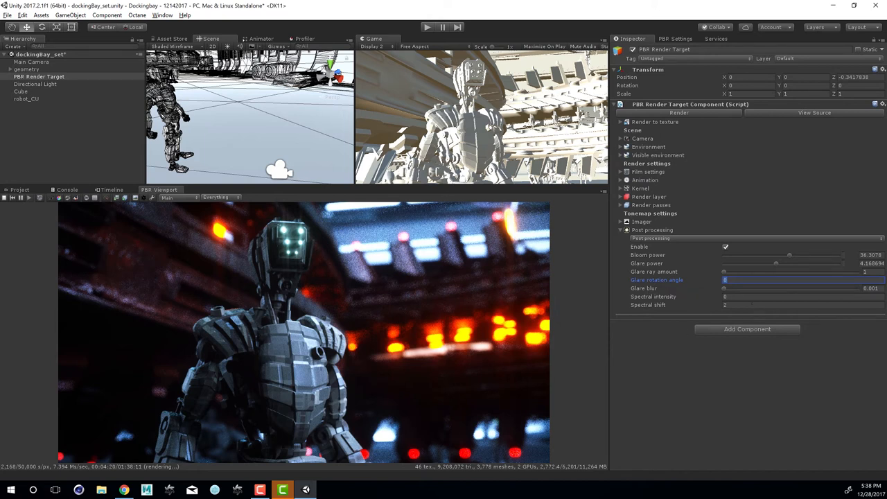
Try Spectral intensity 0.5, then set it to 0
left_click(802, 297)
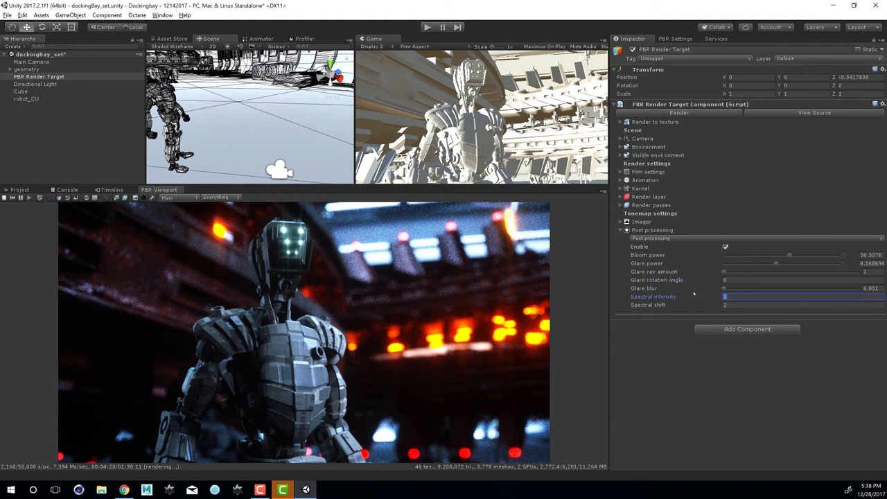
mouse_move(695, 310)
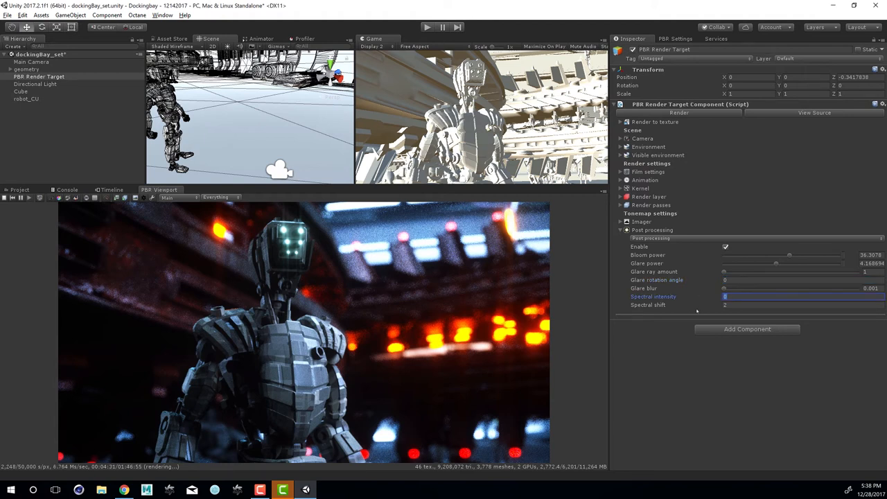
type("0.5")
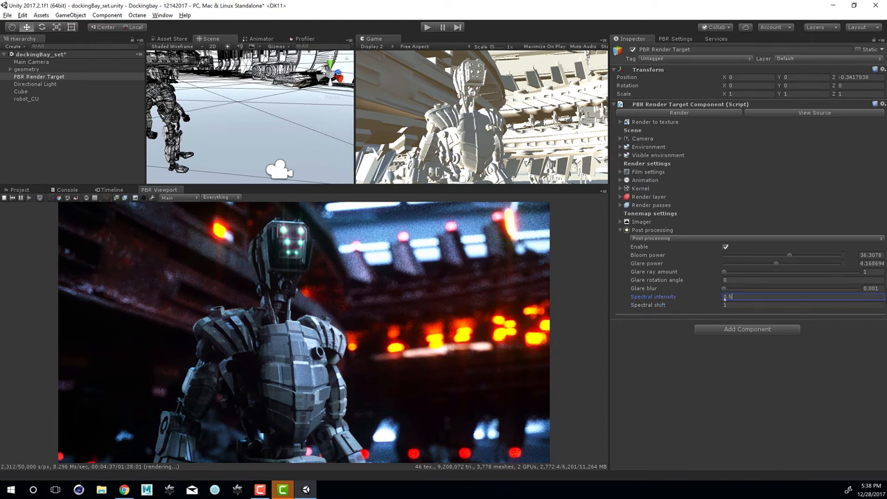
left_click(797, 296)
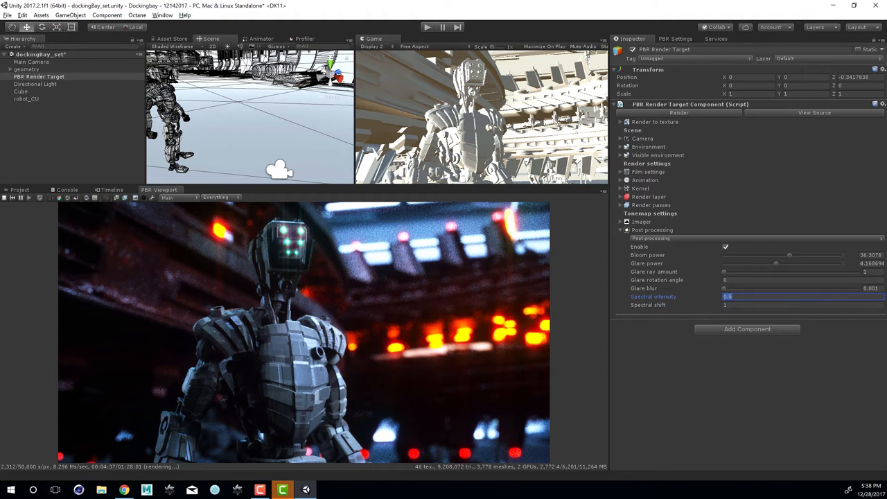
type("0")
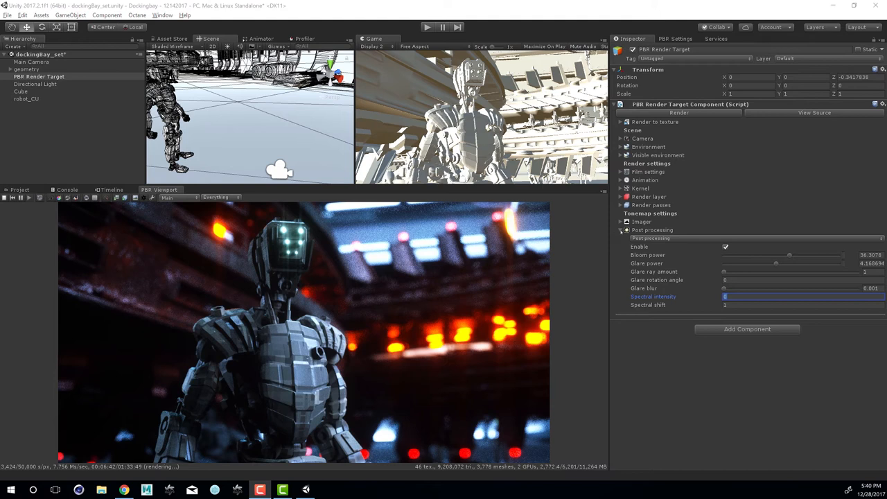
left_click(621, 230)
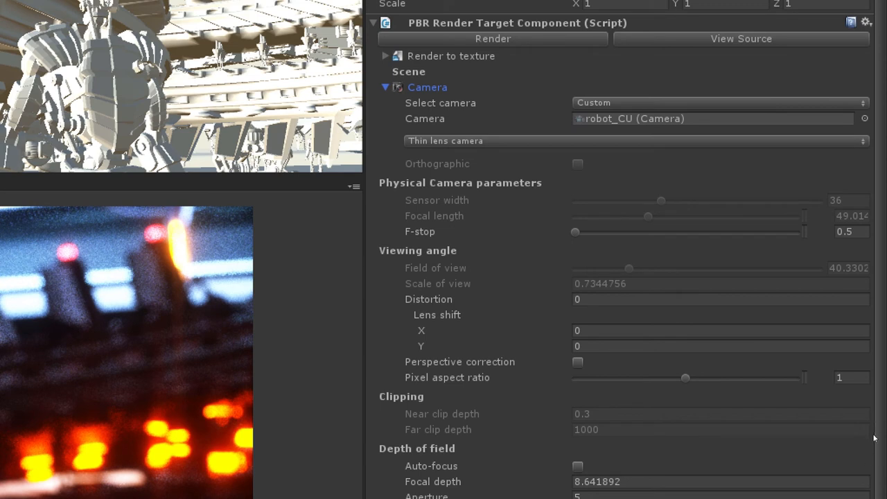
Scroll to the camera stereo settings and list the Stereo output choices
scroll("down", 3)
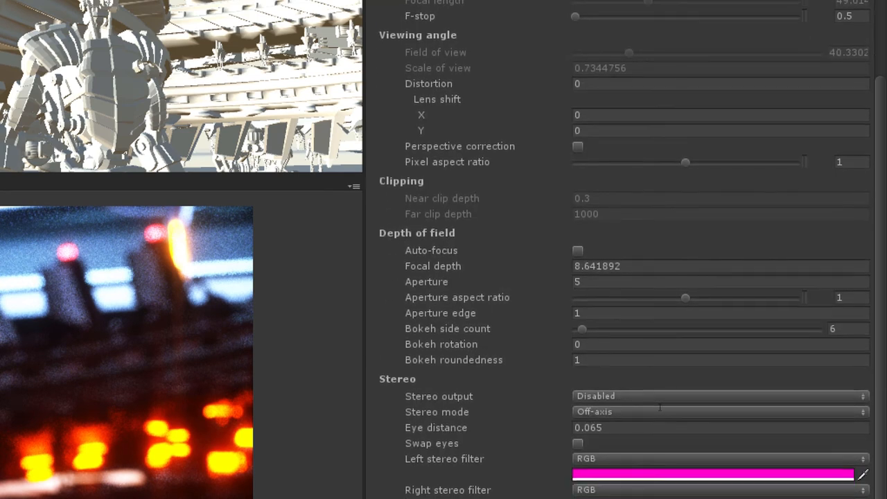
left_click(718, 396)
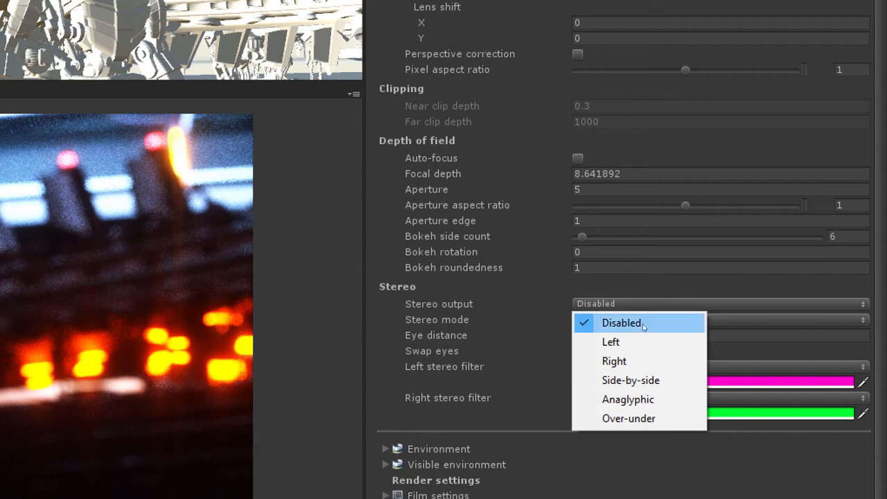
mouse_move(629, 419)
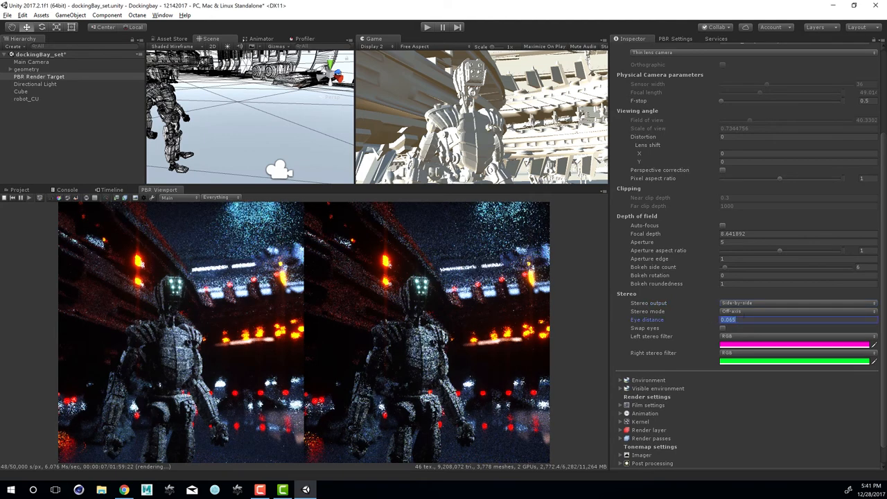
Keep off-axis stereo mode, try Anaglyphic and Over-under stereo output, then set it to Disabled
left_click(796, 311)
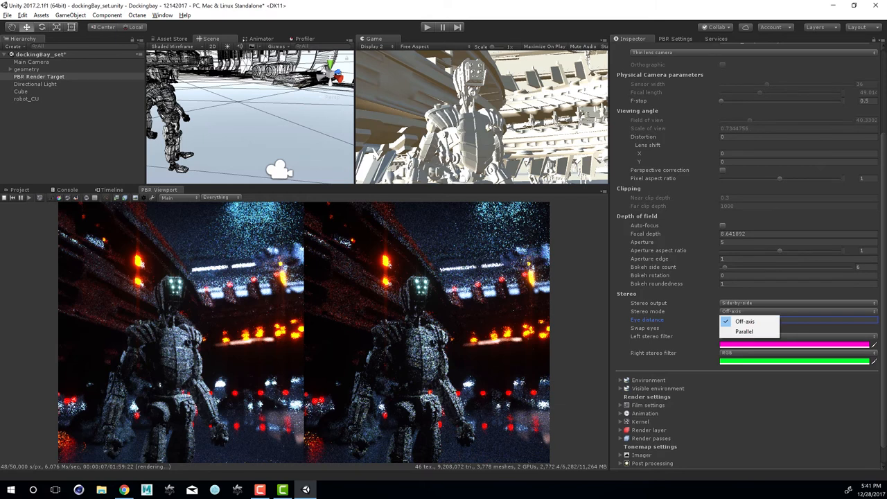
left_click(744, 322)
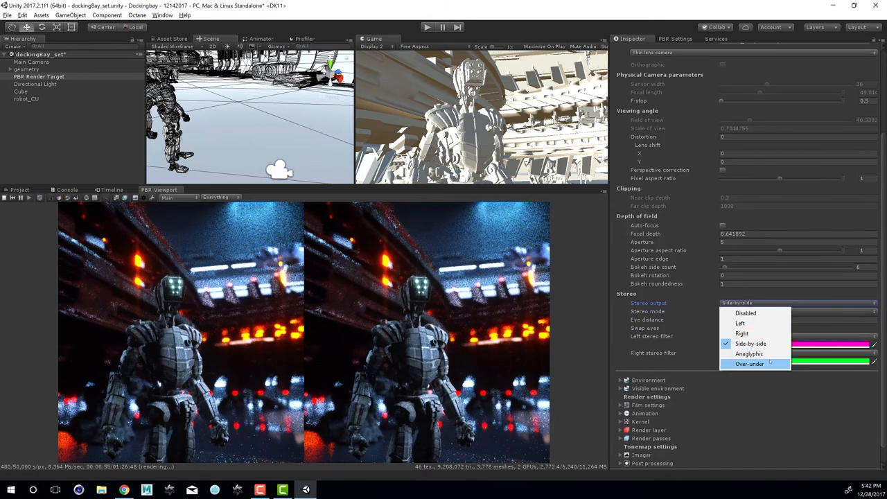
left_click(748, 354)
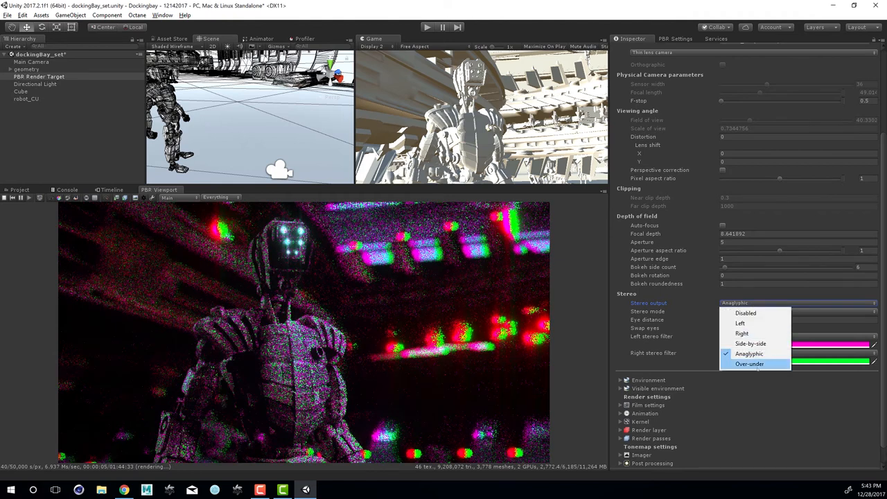
left_click(751, 363)
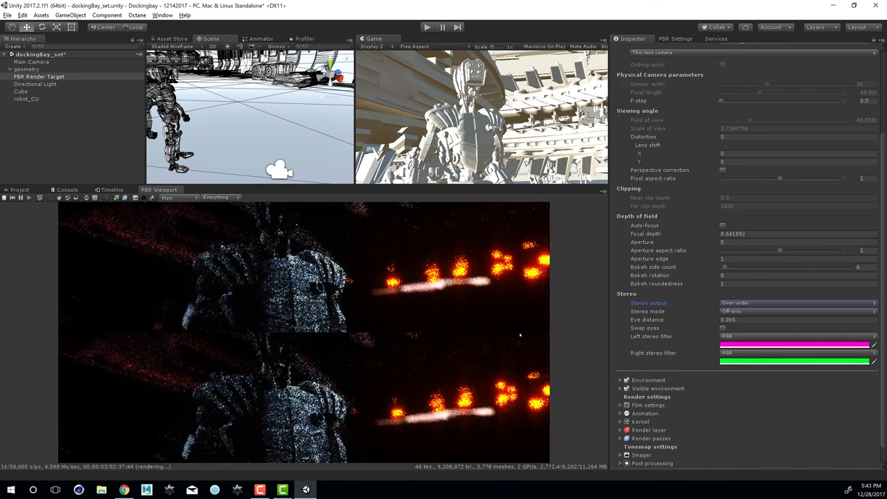
left_click(797, 302)
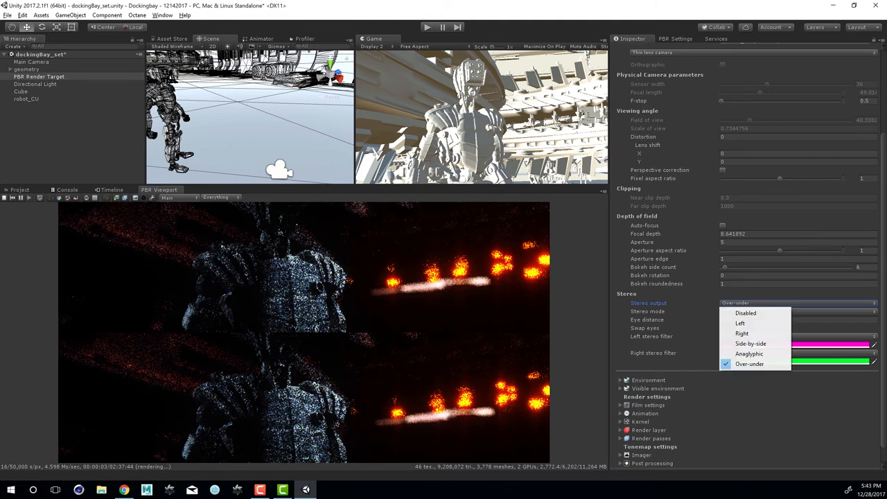
left_click(746, 313)
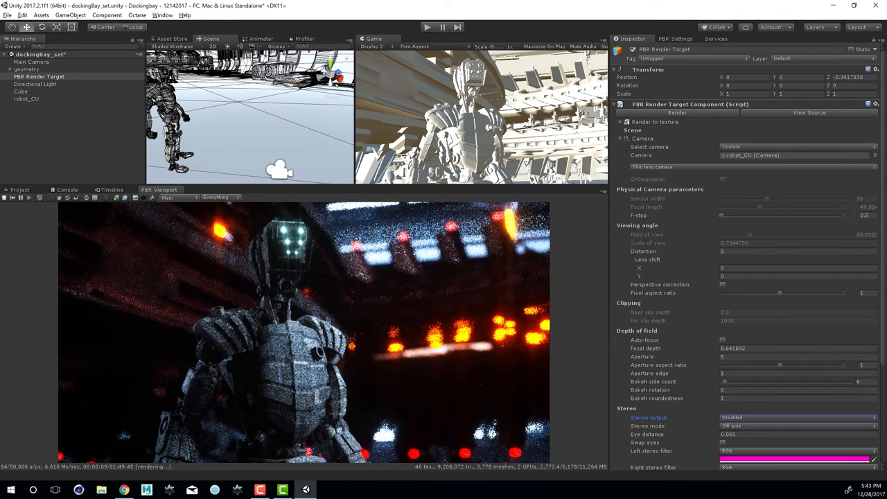
Change the render camera type to Panoramic camera with spherical equirectangular projection
left_click(665, 166)
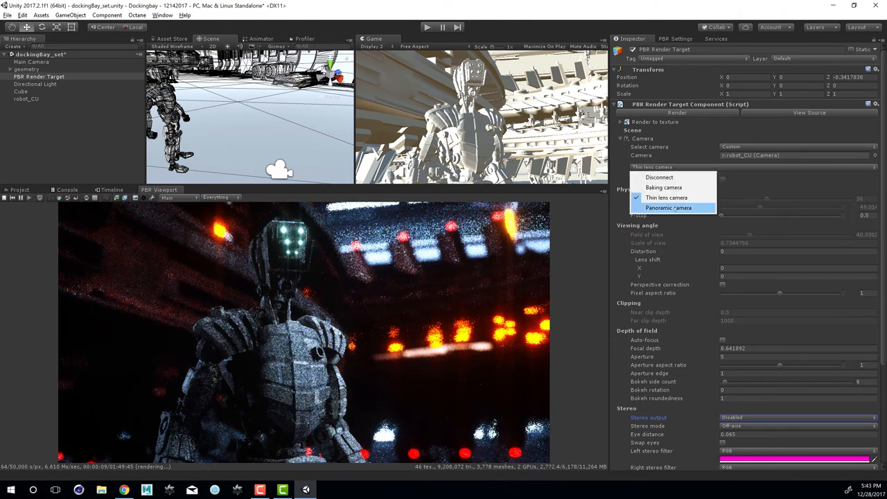
left_click(668, 208)
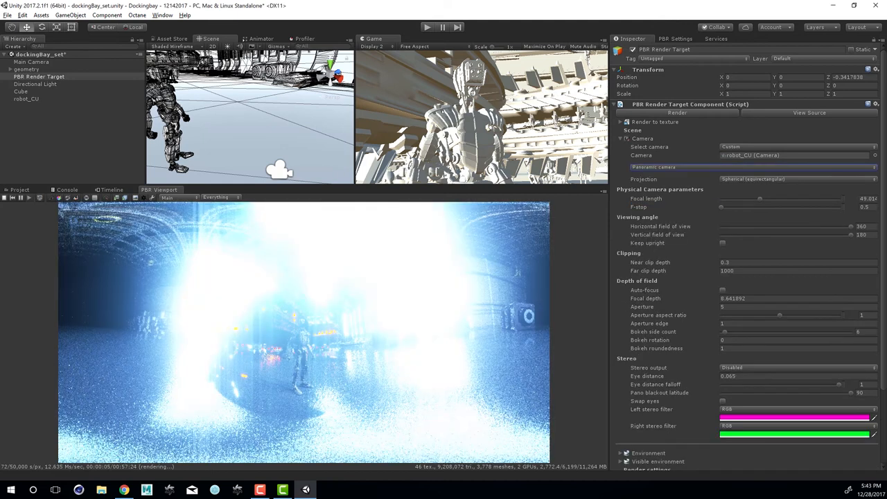
scroll("down", 3)
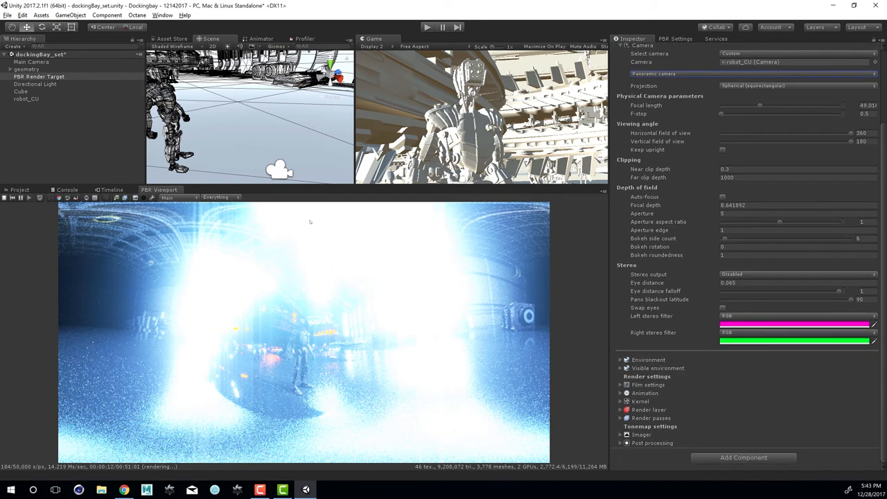
left_click(651, 444)
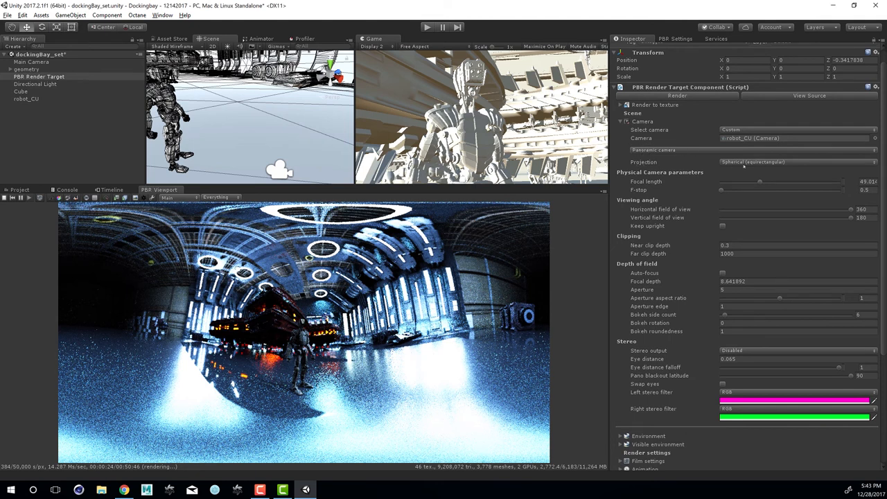
Try Cylindrical and then Cube map projection on the panoramic camera
left_click(797, 161)
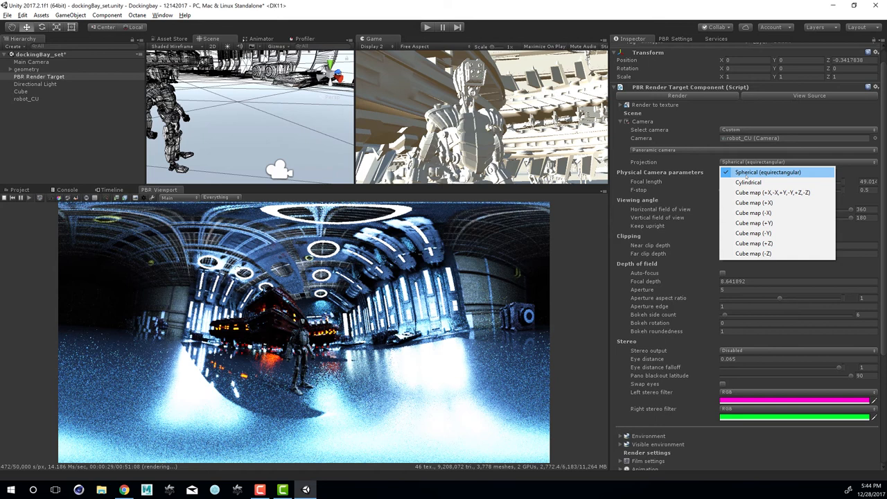
mouse_move(748, 183)
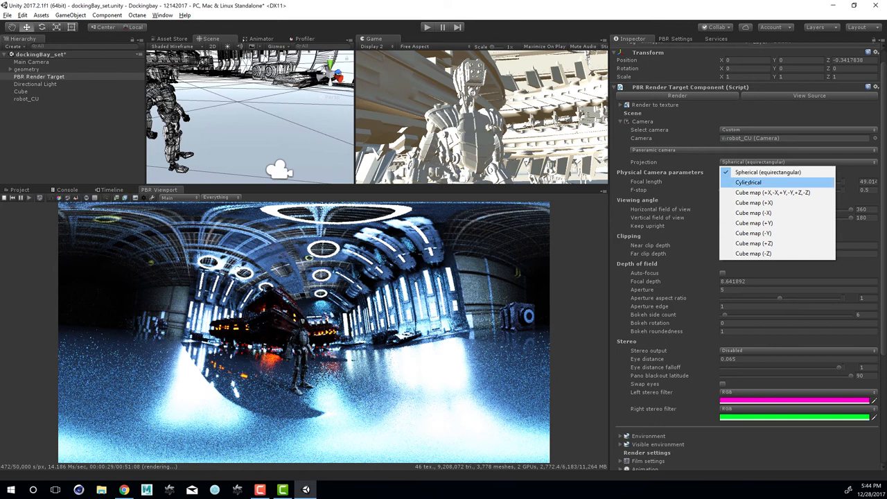
left_click(748, 183)
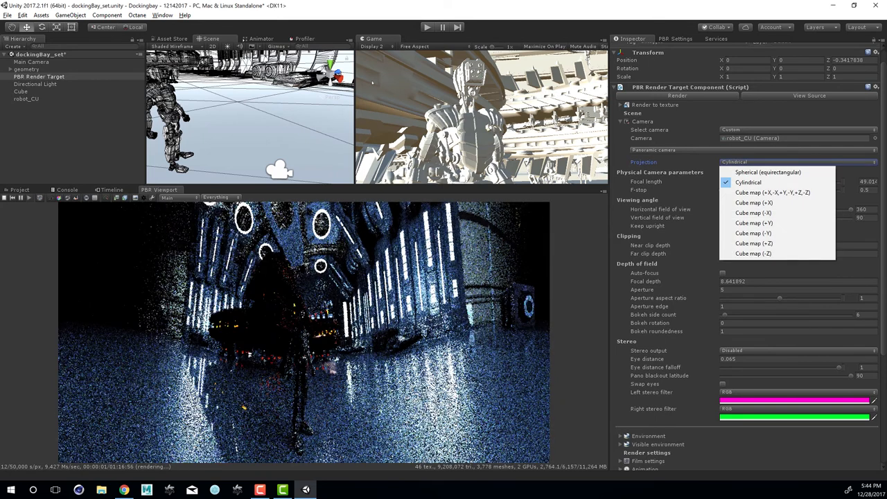
left_click(748, 181)
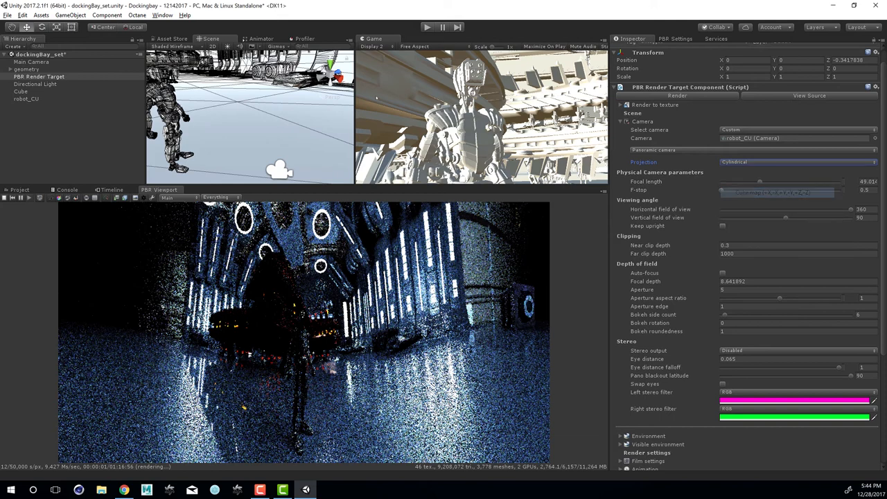
left_click(796, 160)
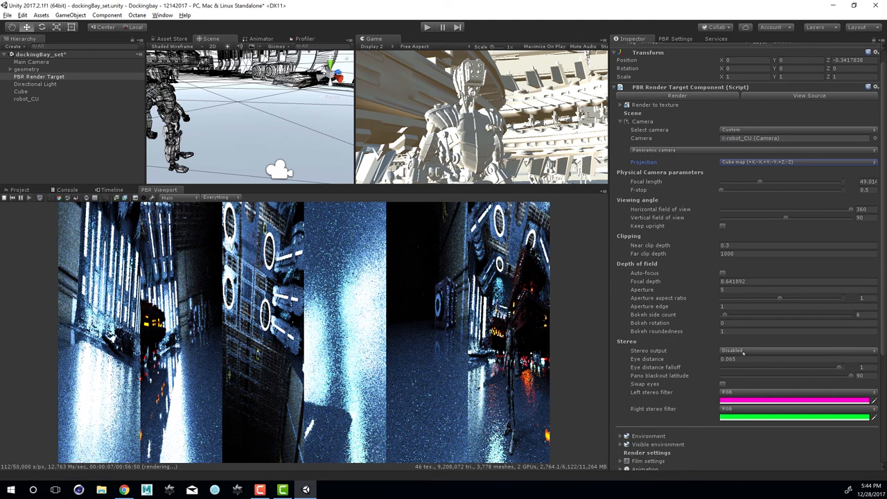
Try Side-by-side stereo output, disable it, and return projection to Spherical (equirectangular)
left_click(797, 350)
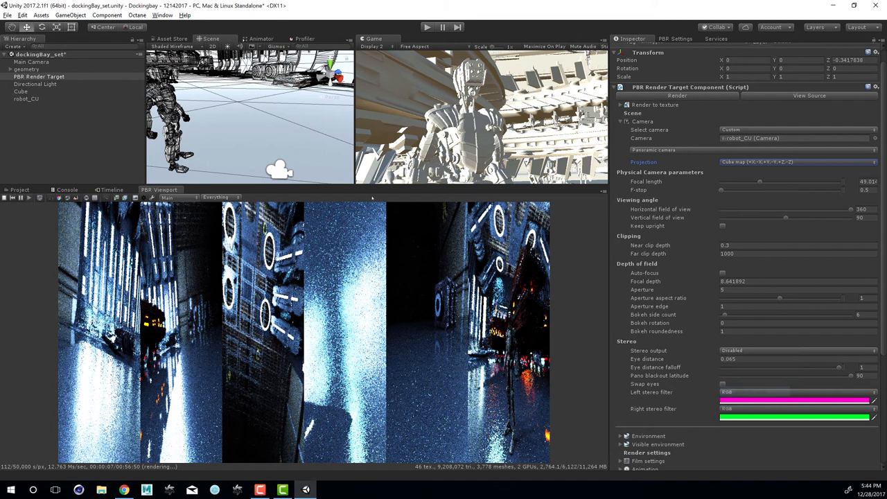
left_click(797, 349)
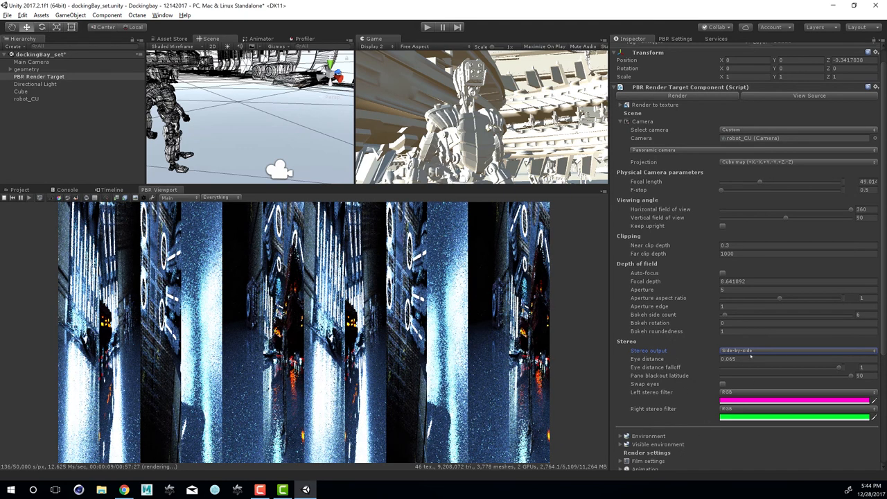
left_click(797, 349)
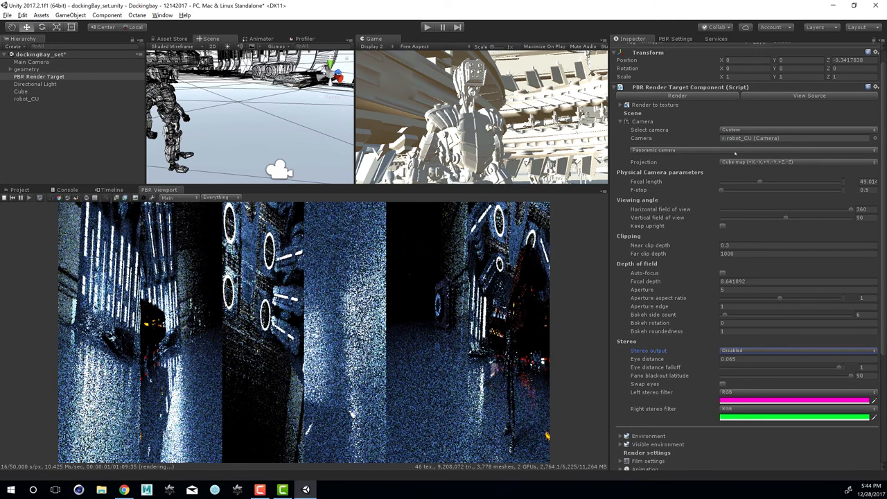
left_click(797, 161)
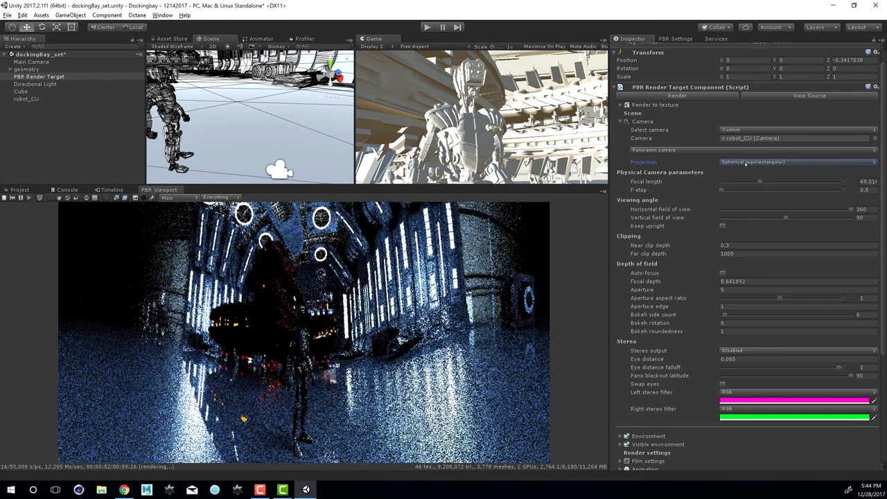
Switch the render camera type back to Thin lens camera
left_click(797, 150)
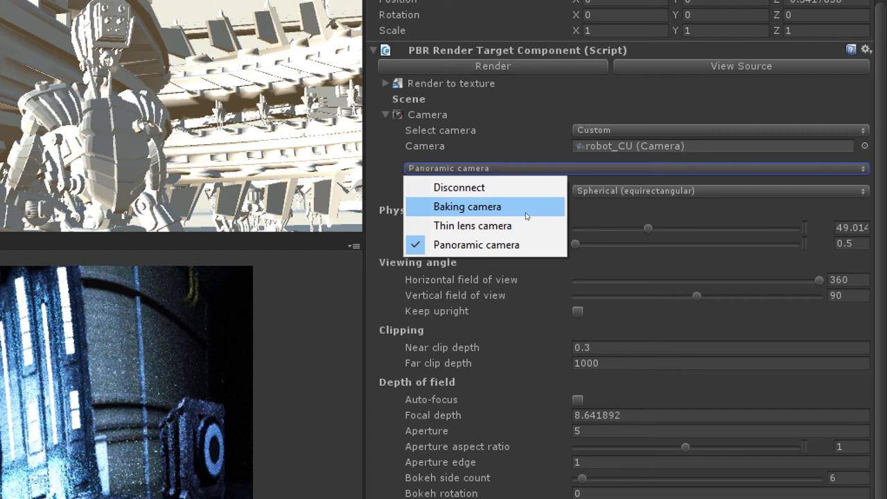
mouse_move(473, 225)
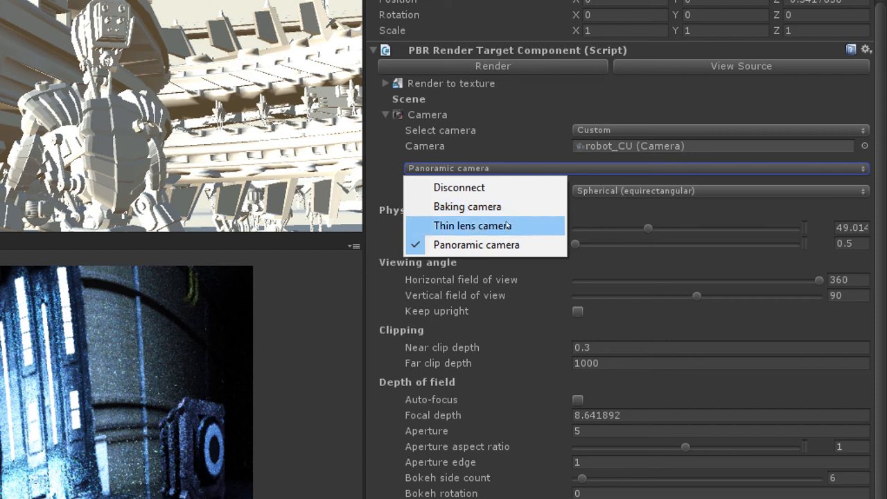
left_click(472, 224)
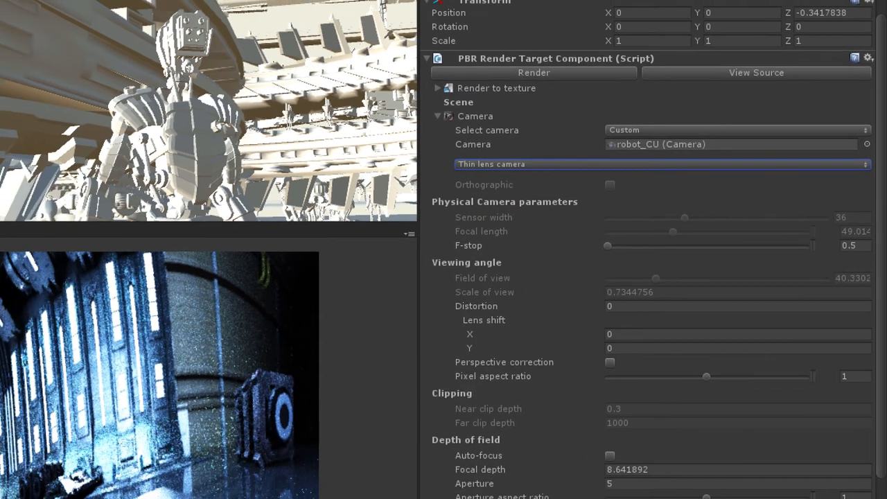